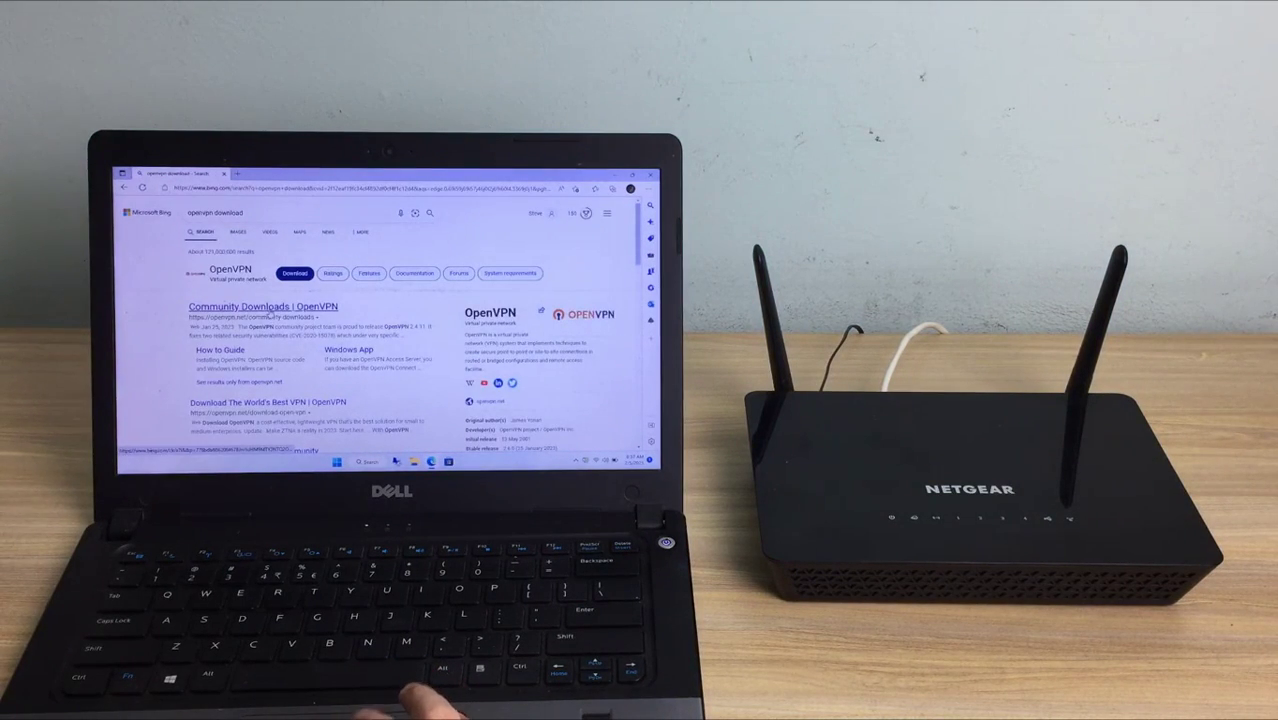
Reach the OpenVPN Community Downloads page from the Bing search results
{"action": "left_click", "coordinate": [264, 306]}
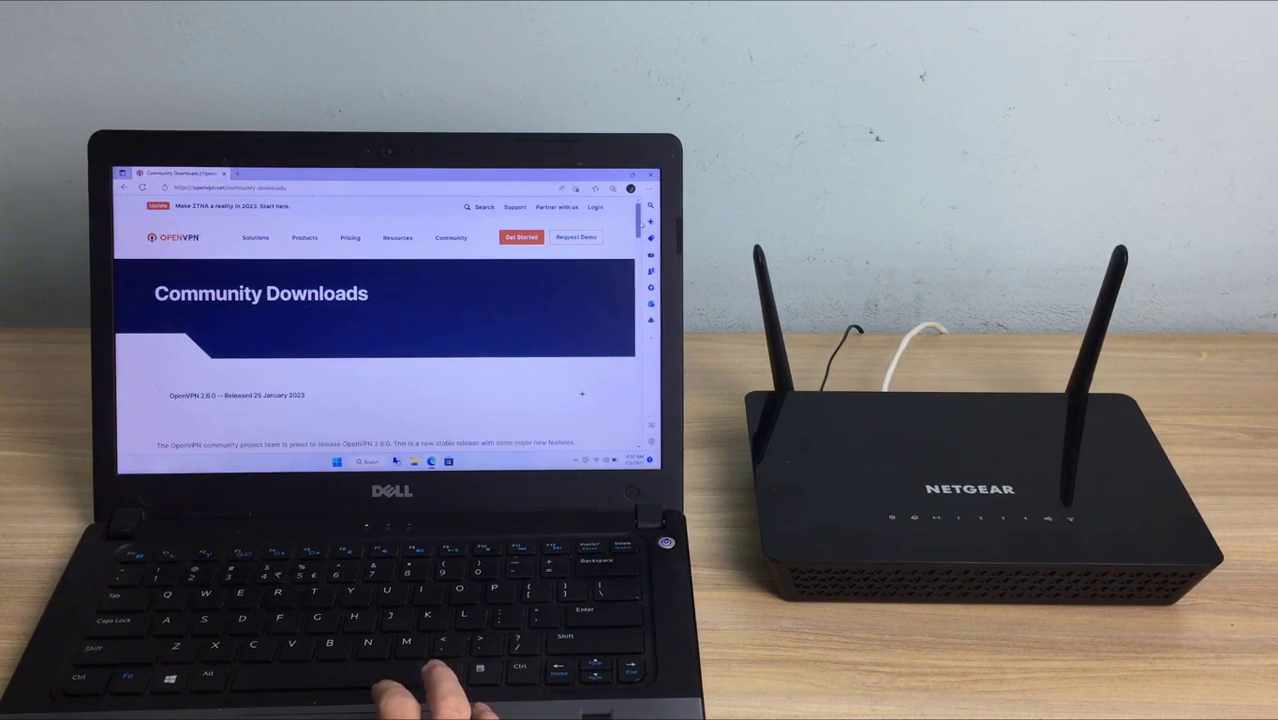
{"action": "scroll", "scroll_direction": "down", "scroll_amount": 3}
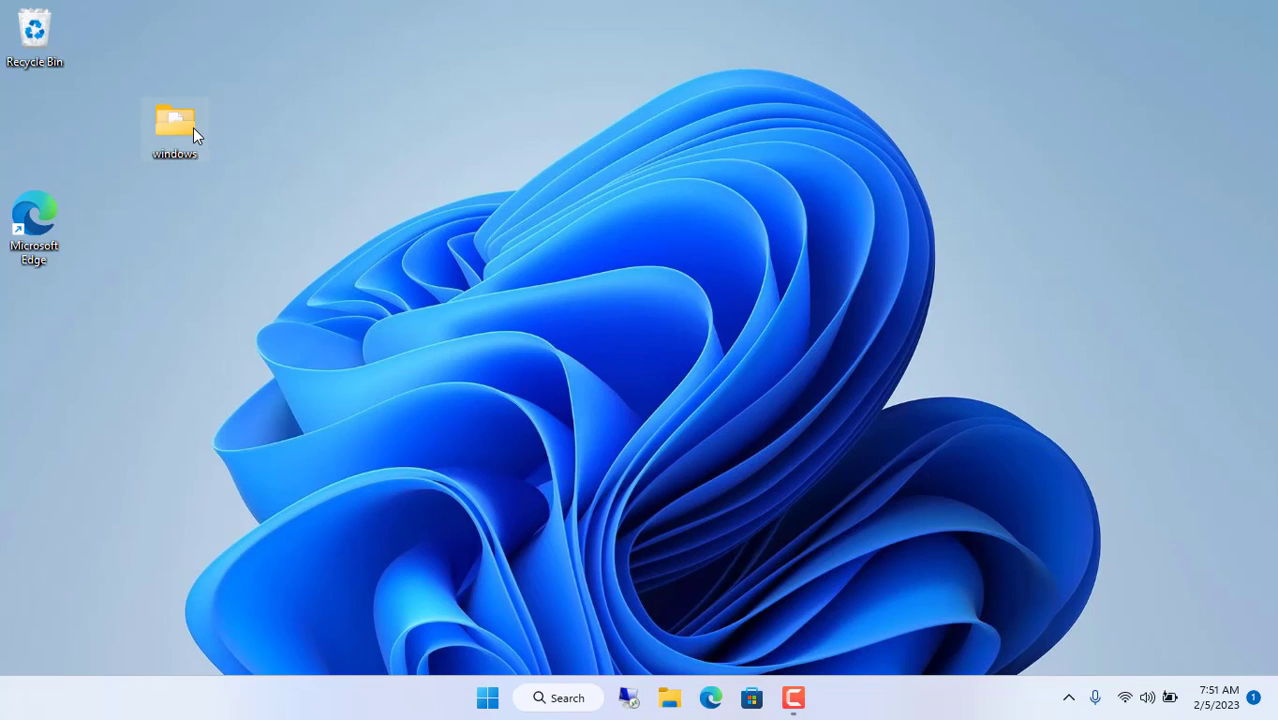
{"action": "double_click", "coordinate": [176, 120]}
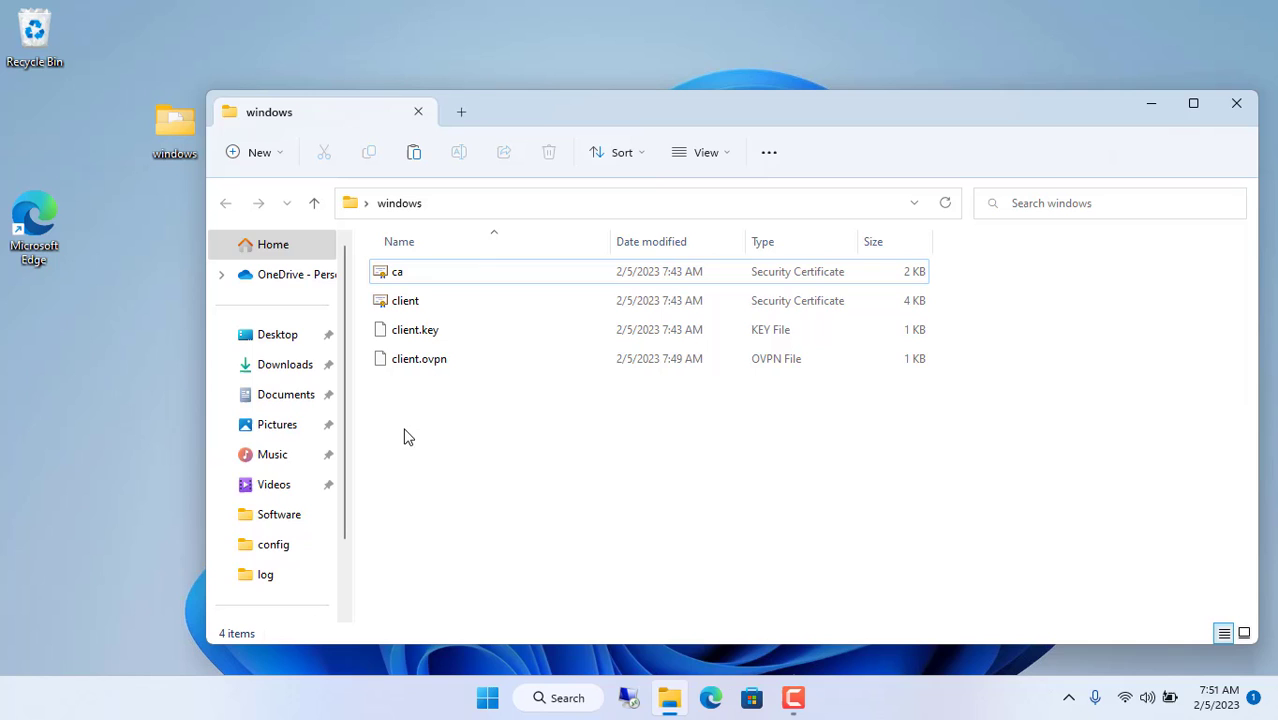
{"action": "key", "text": "ctrl+a"}
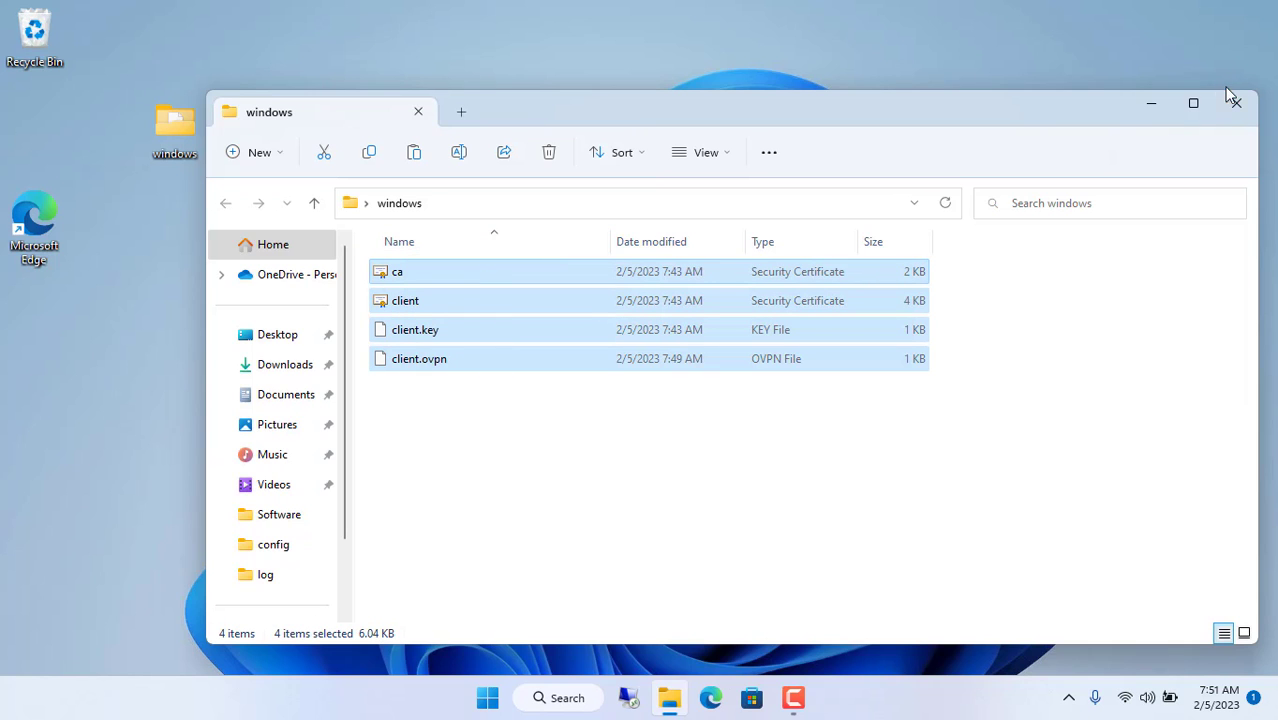
{"action": "left_click", "coordinate": [1236, 104]}
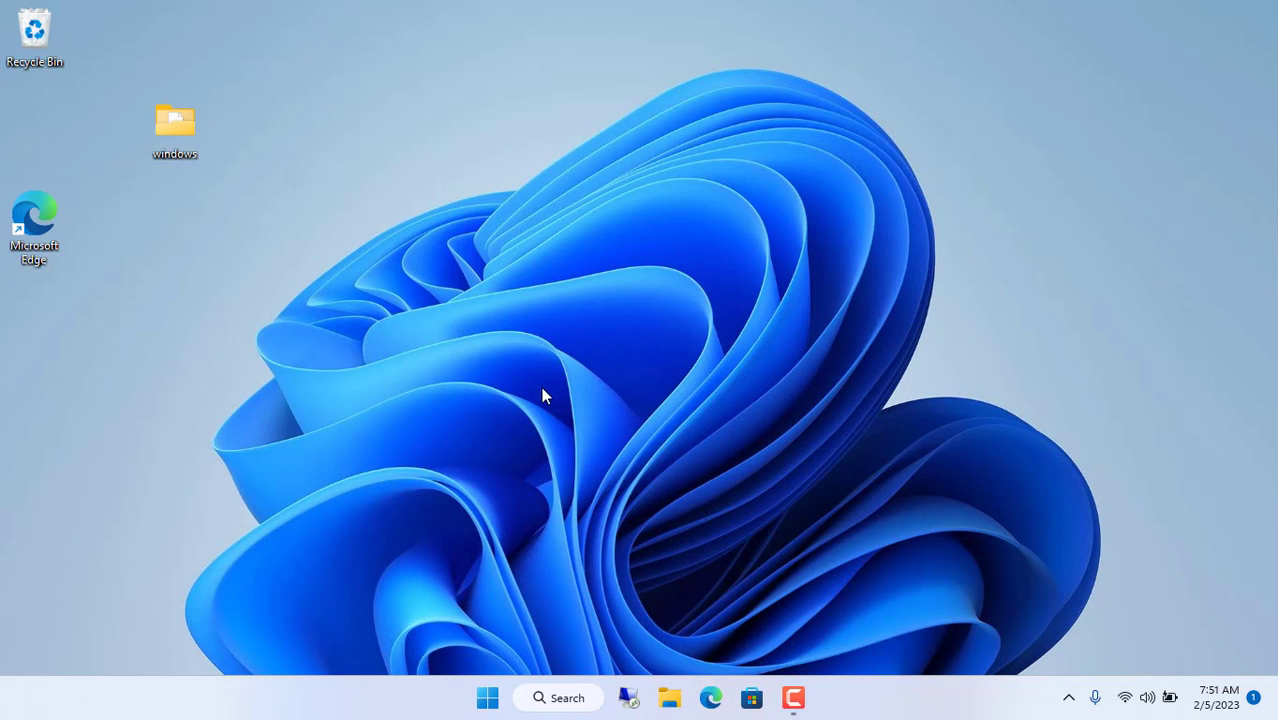
{"action": "mouse_move", "coordinate": [710, 696]}
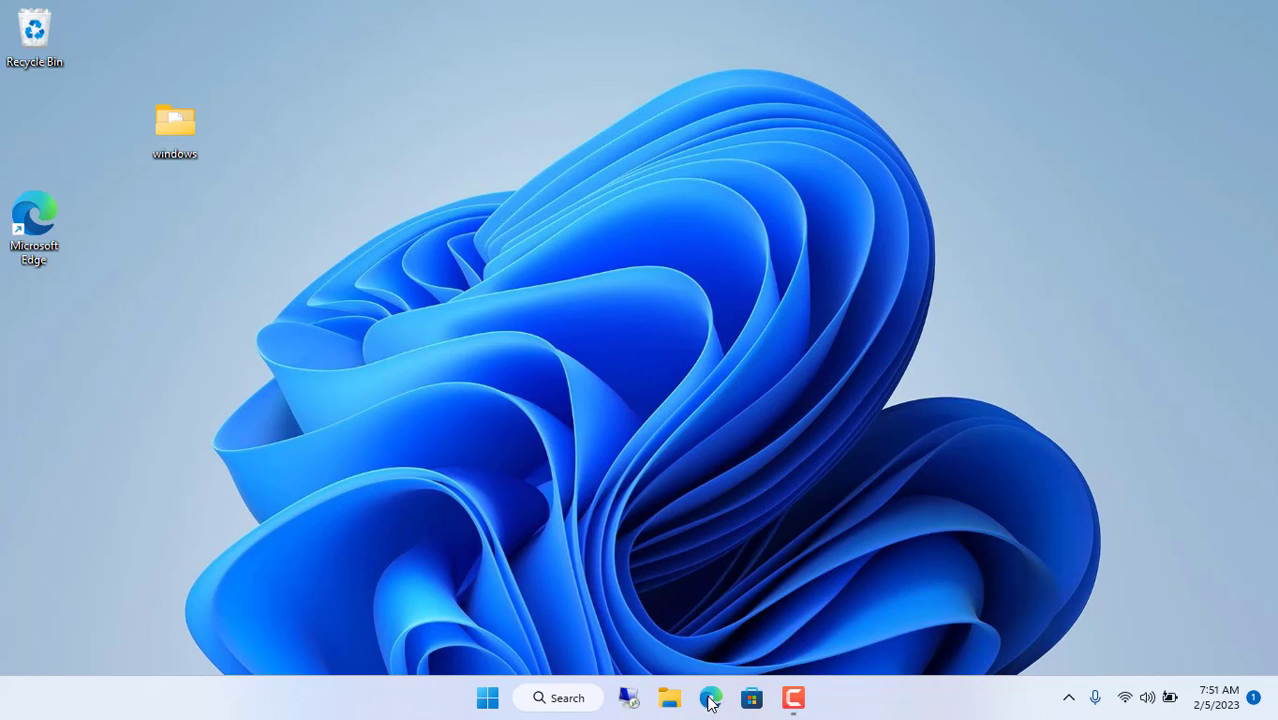
Return to Edge, reopen Community Downloads and scroll to the OpenVPN 2.5.0 release
{"action": "left_click", "coordinate": [712, 696]}
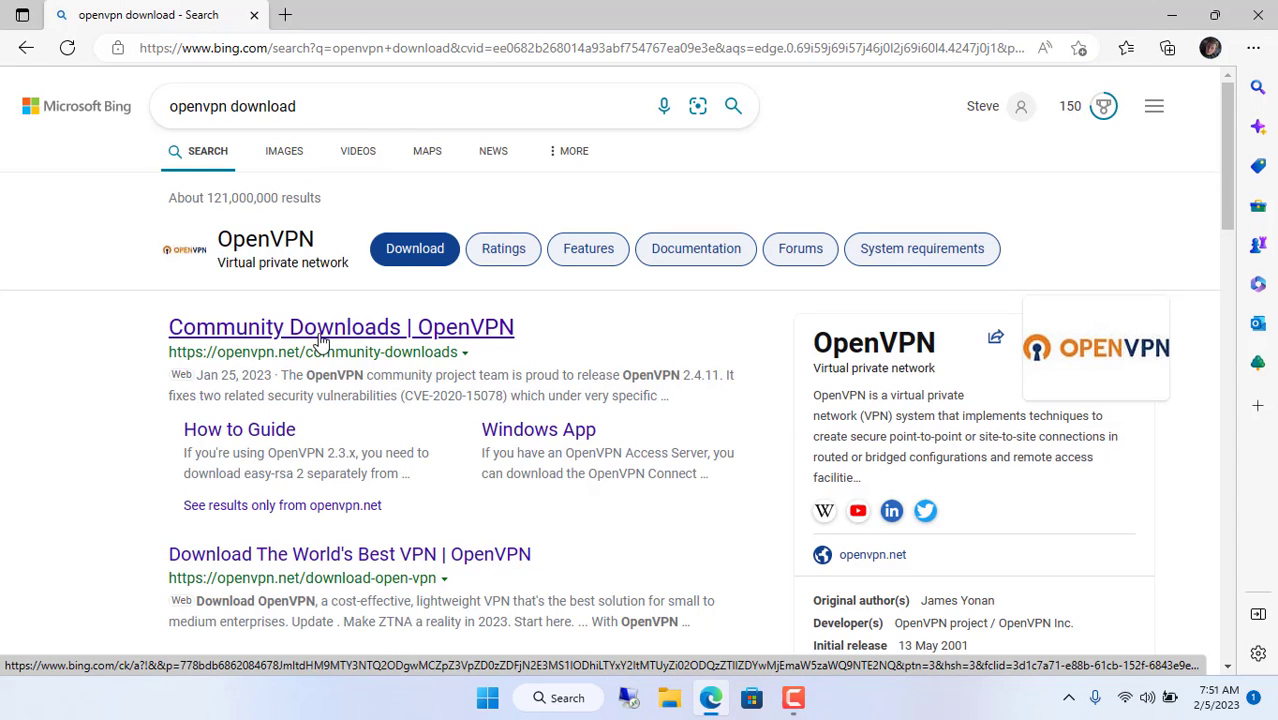
{"action": "left_click", "coordinate": [340, 328]}
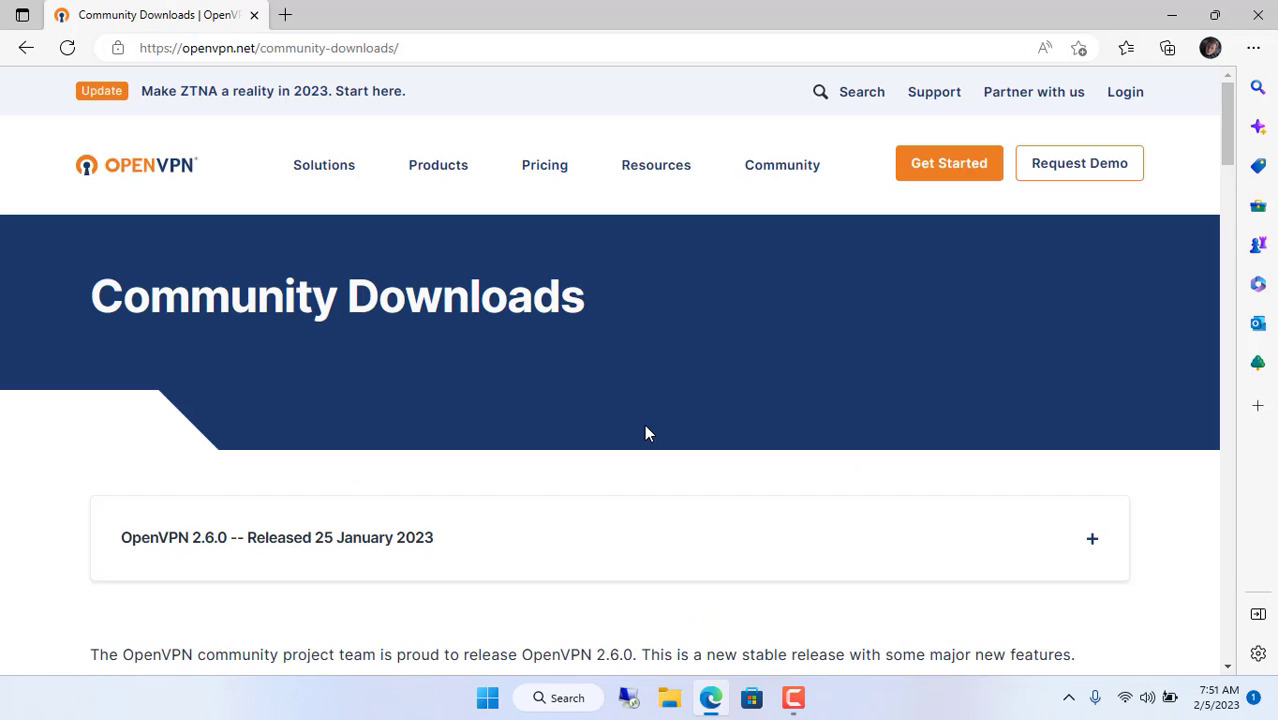
{"action": "scroll", "scroll_direction": "down", "scroll_amount": 3}
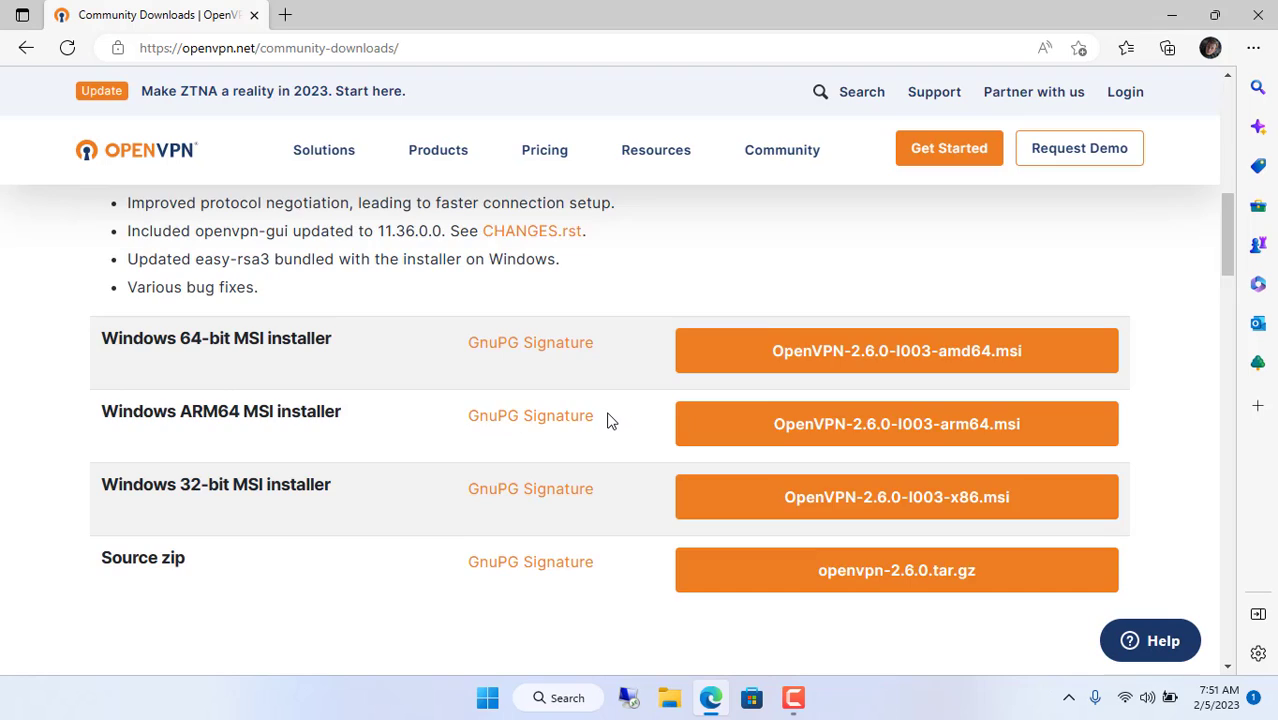
{"action": "scroll", "scroll_direction": "down", "scroll_amount": 3}
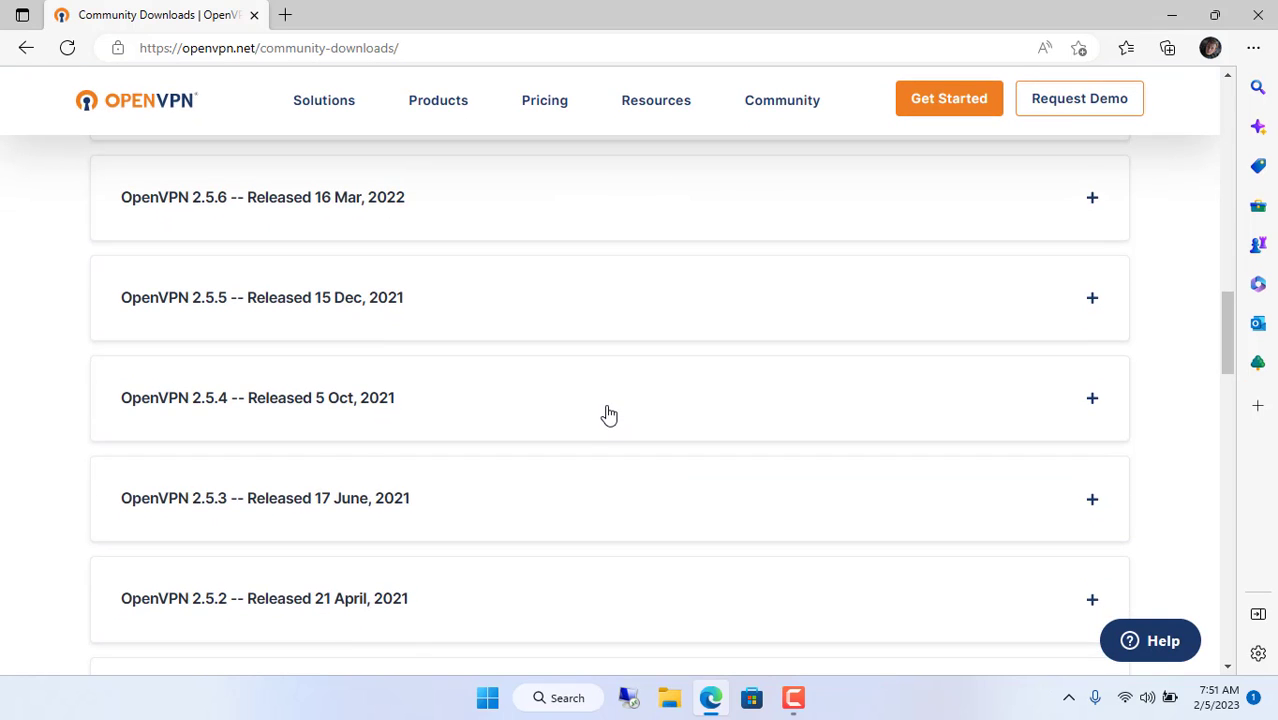
{"action": "scroll", "scroll_direction": "down", "scroll_amount": 3}
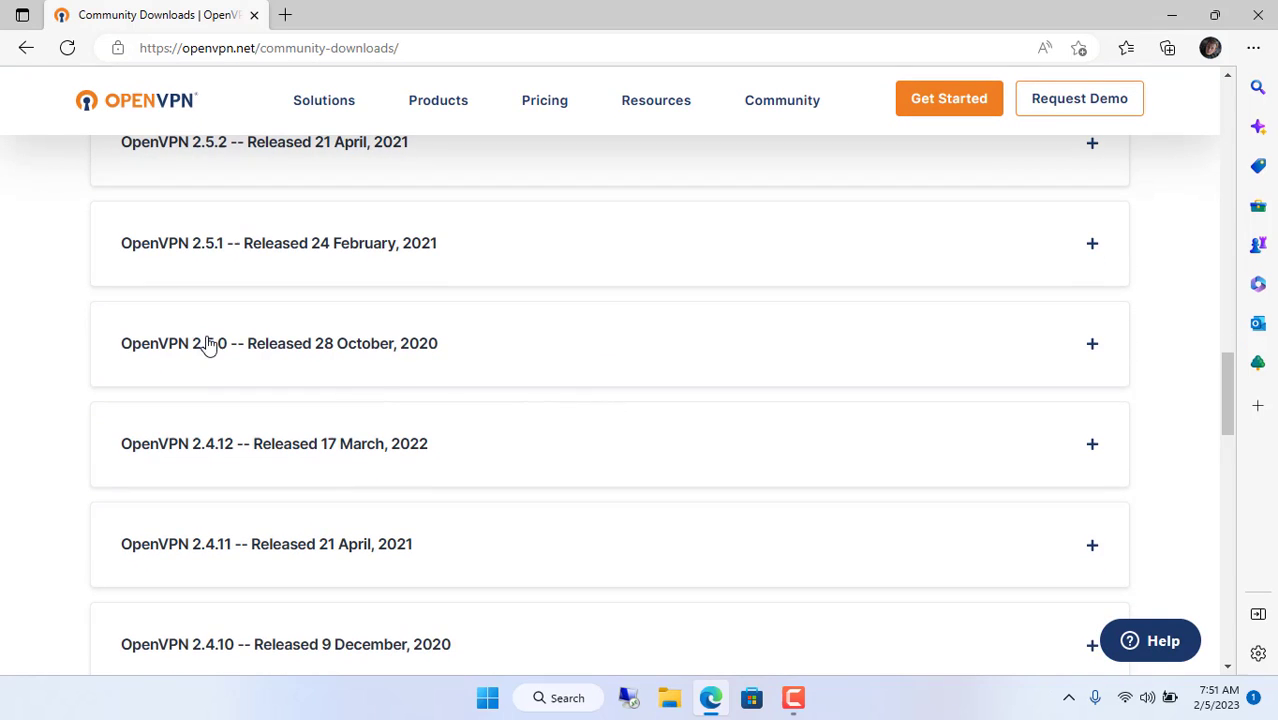
{"action": "mouse_move", "coordinate": [336, 356]}
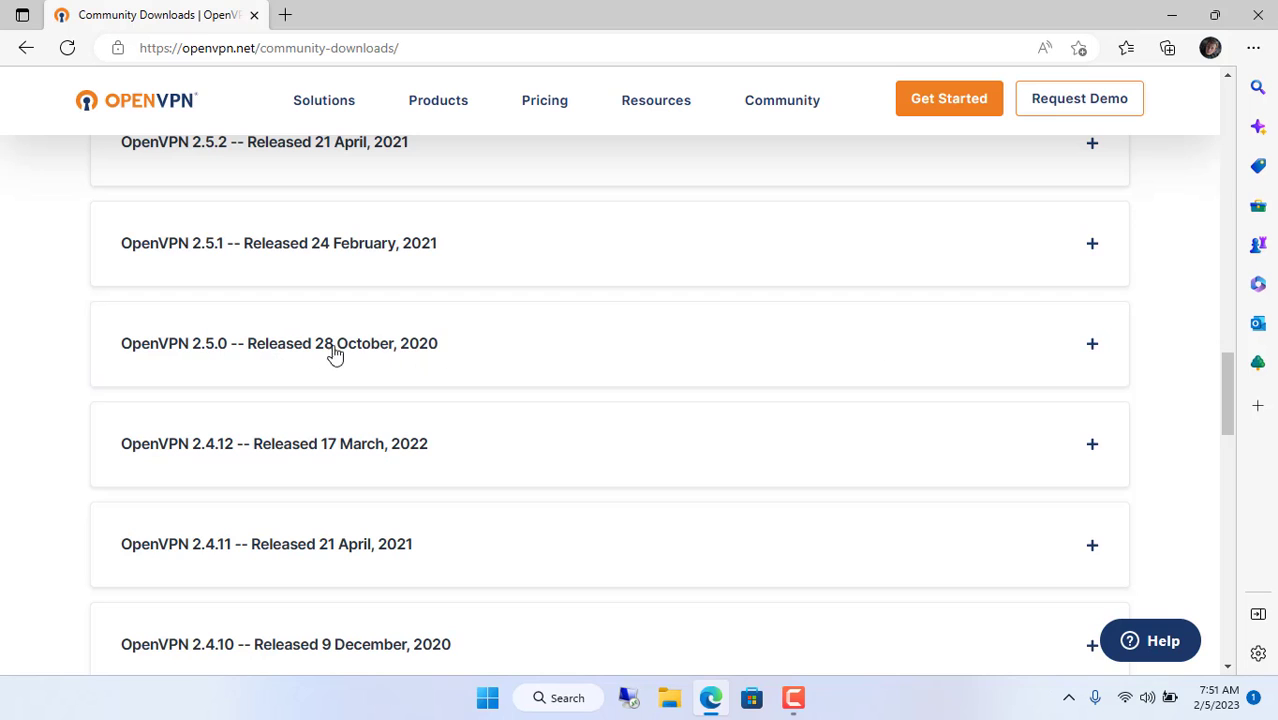
Download OpenVPN-2.5.0-I601-amd64.msi from the 2.5.0 section and launch it
{"action": "left_click", "coordinate": [336, 344]}
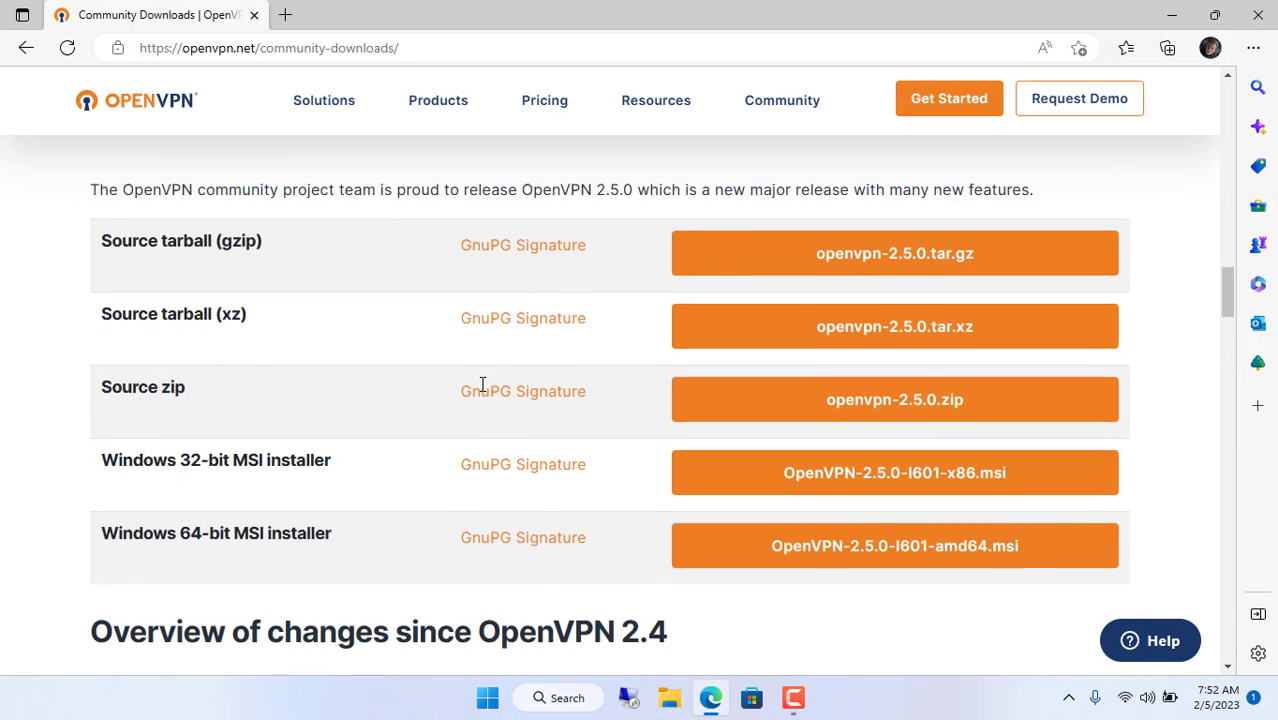
{"action": "double_click", "coordinate": [216, 532]}
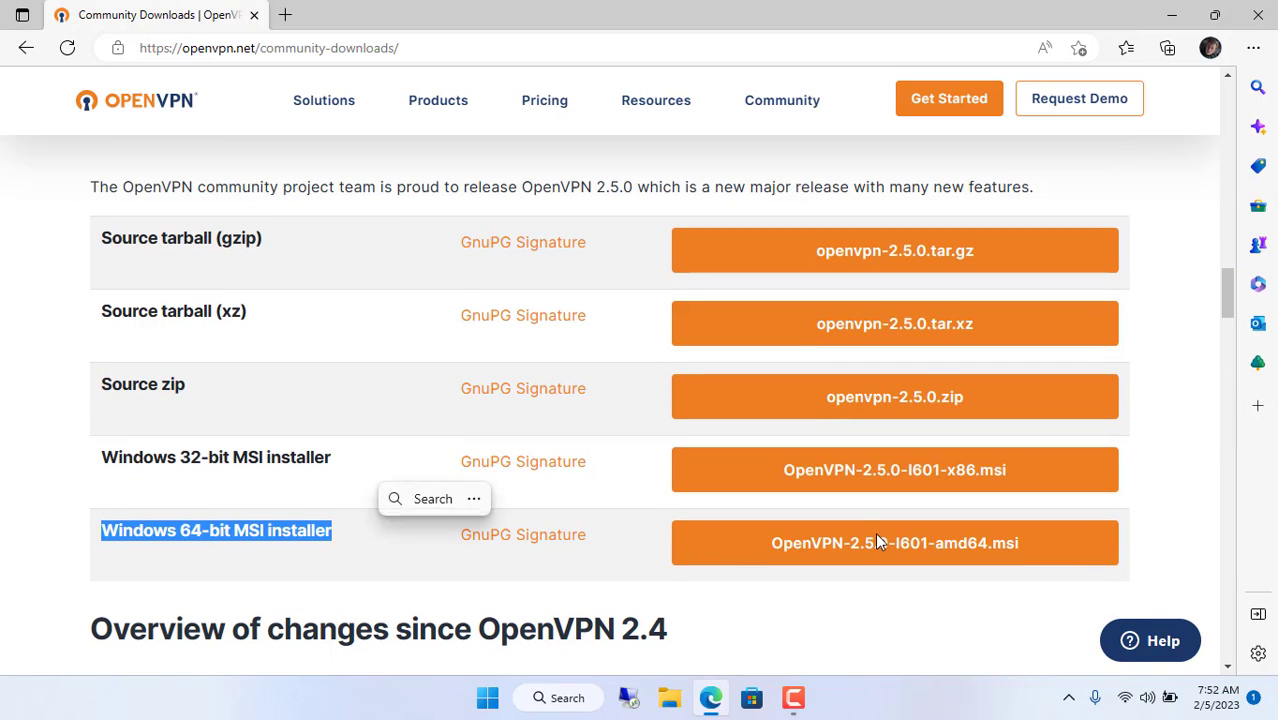
{"action": "left_click", "coordinate": [894, 542]}
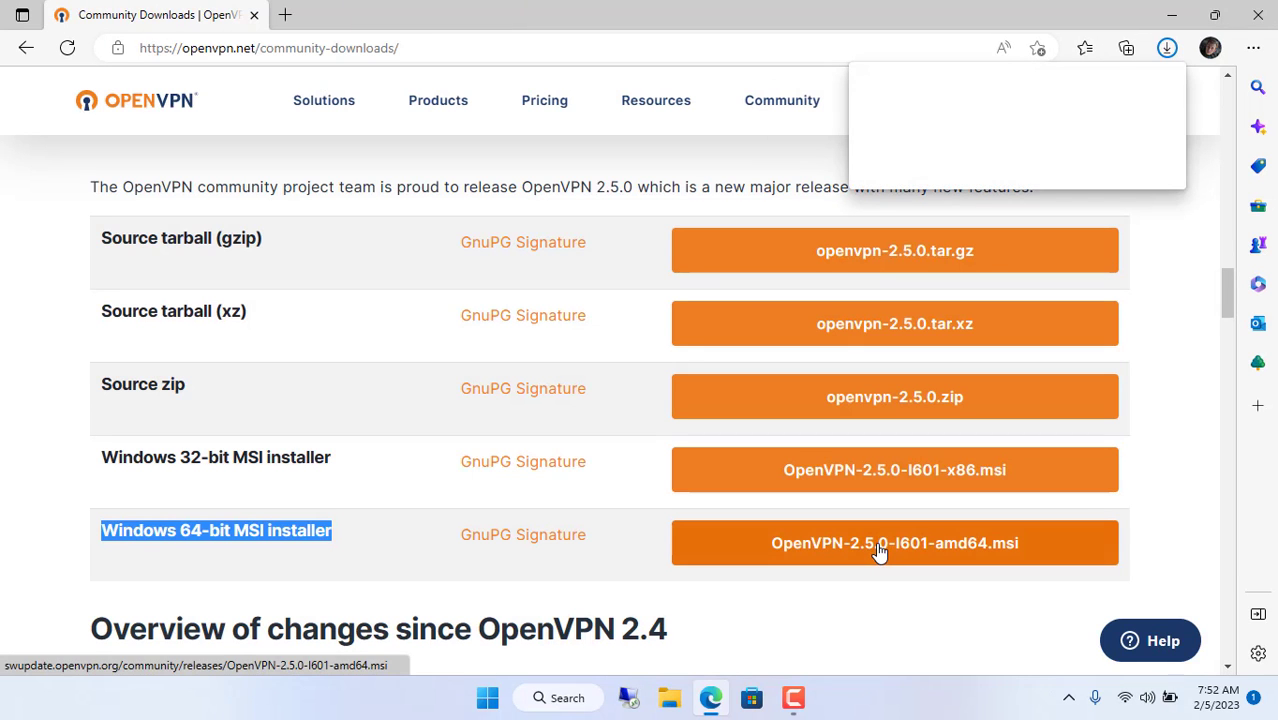
{"action": "left_click", "coordinate": [892, 544]}
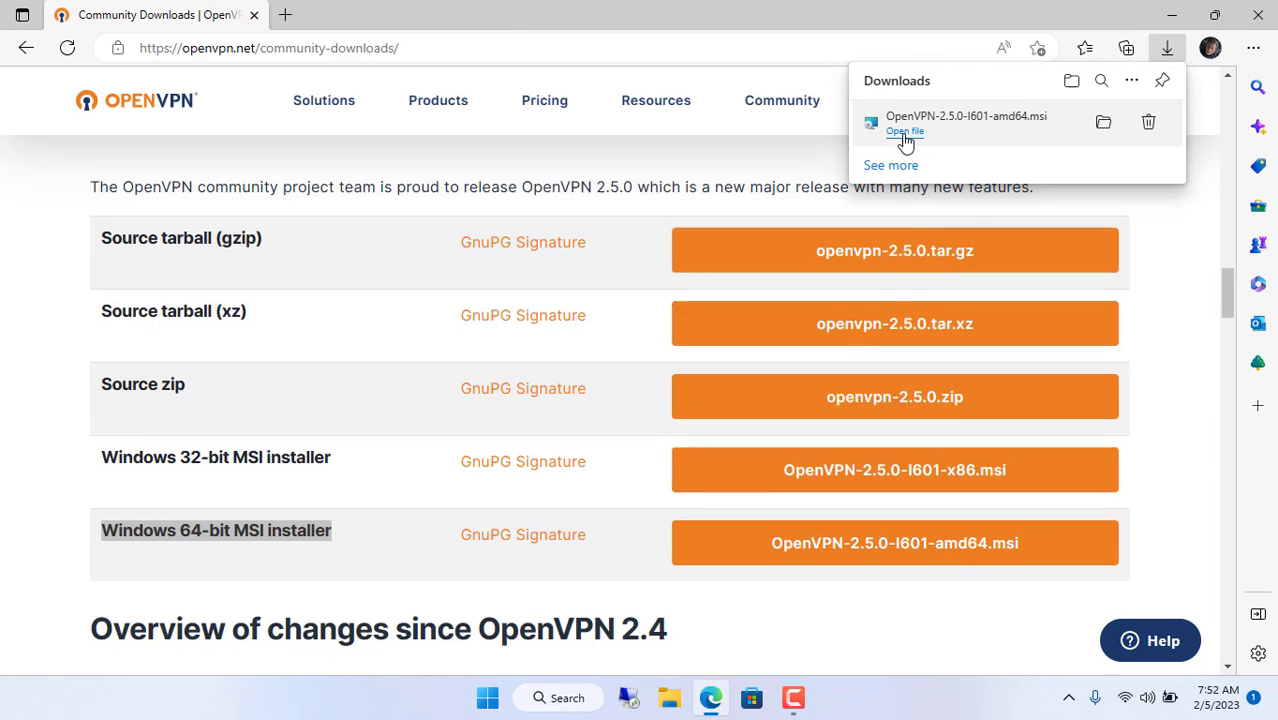
{"action": "left_click", "coordinate": [904, 132]}
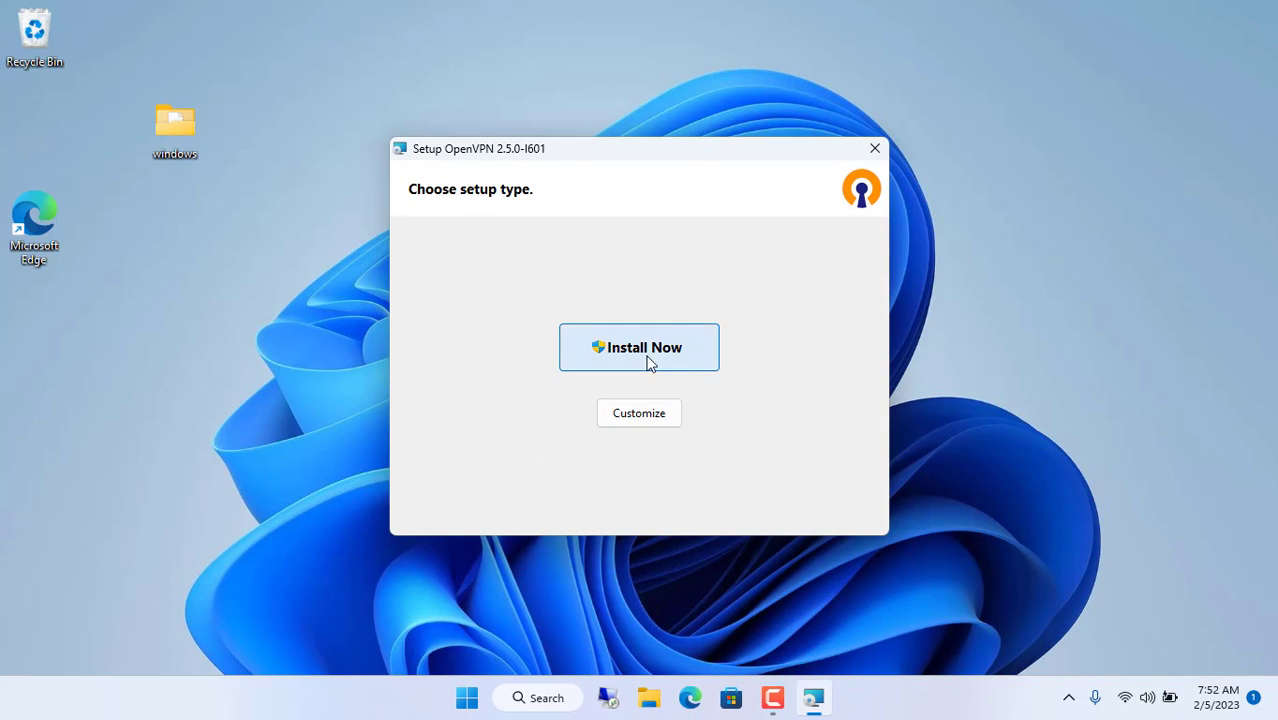
Install OpenVPN 2.5.0 with defaults and dismiss the no-connection-profiles notice
{"action": "left_click", "coordinate": [640, 348]}
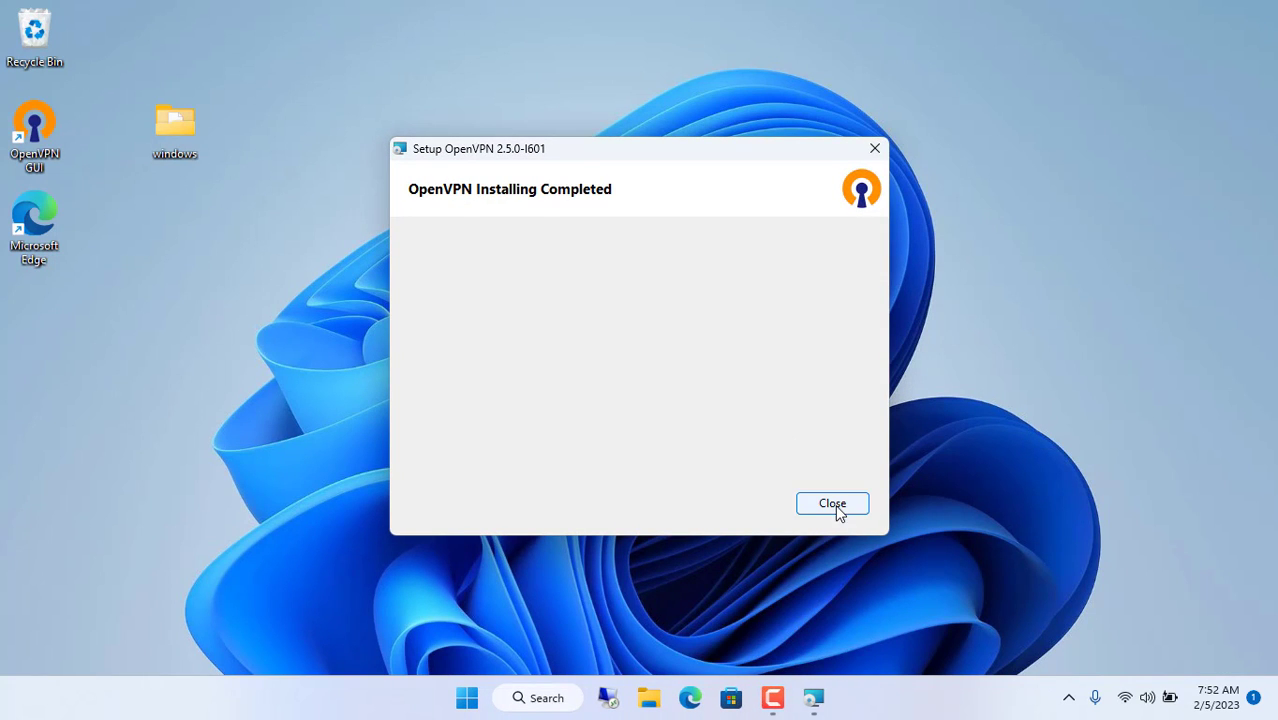
{"action": "left_click", "coordinate": [832, 504]}
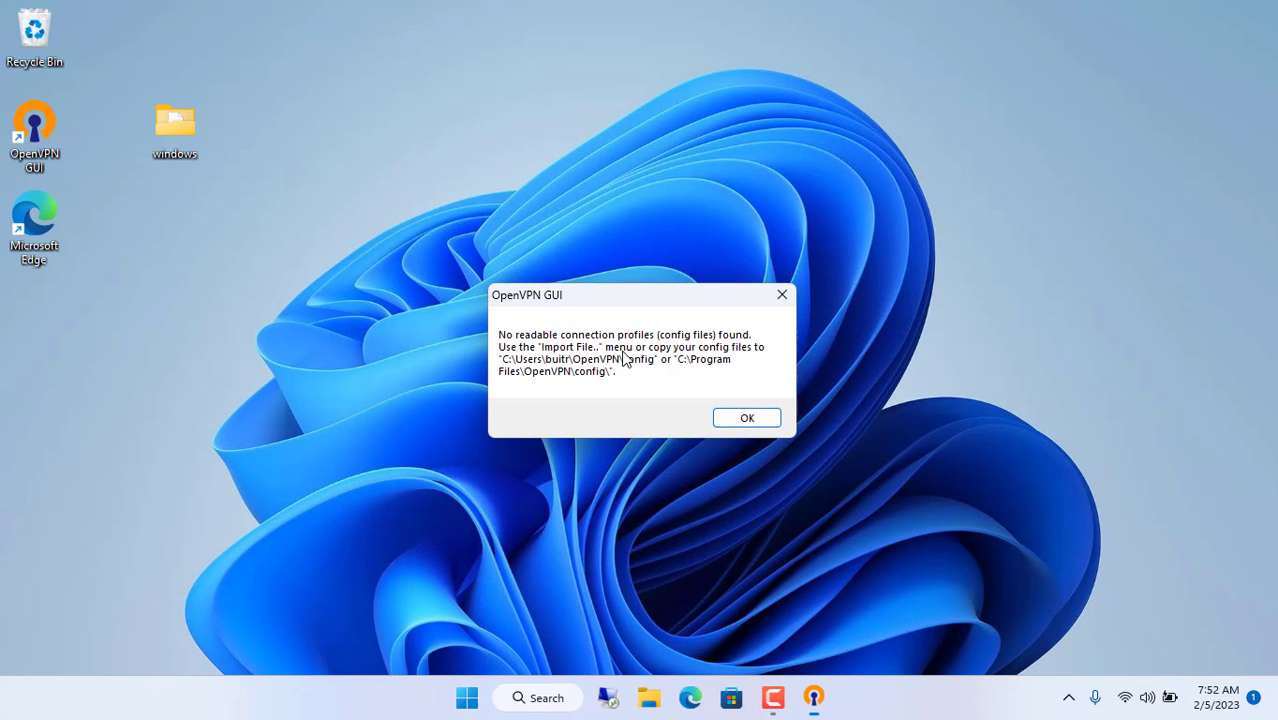
{"action": "left_click", "coordinate": [746, 418]}
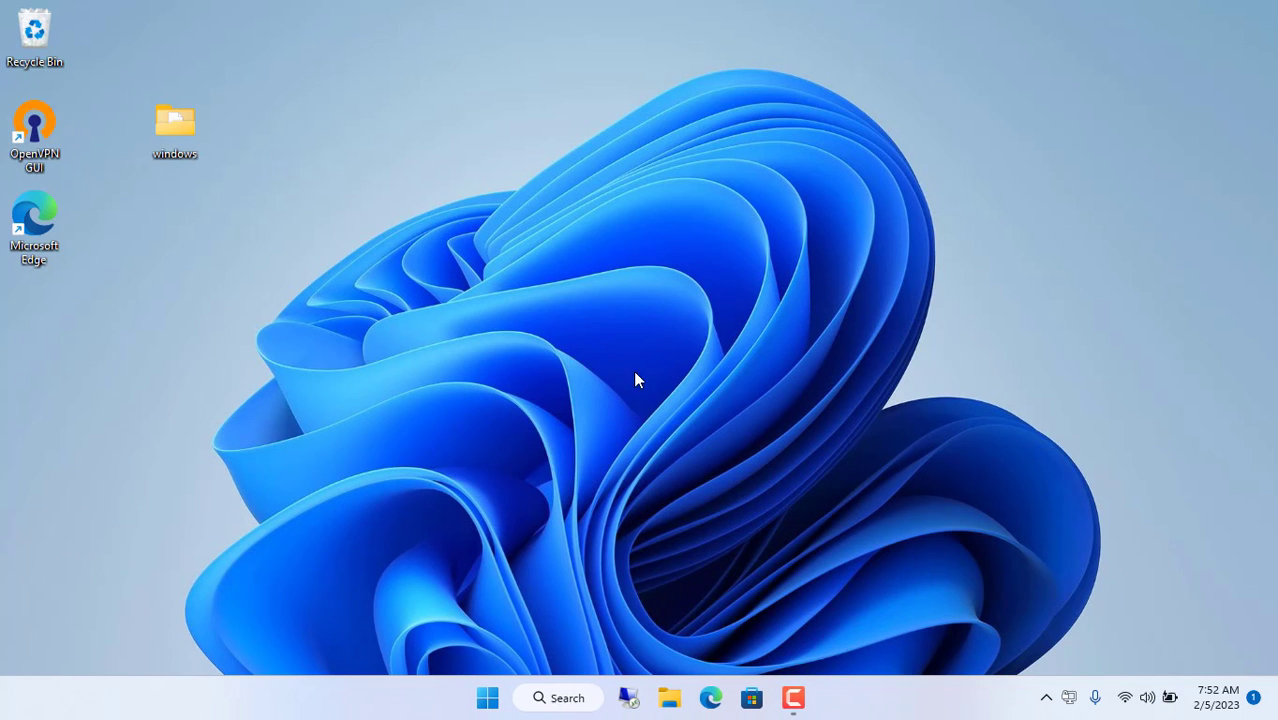
{"action": "mouse_move", "coordinate": [624, 296]}
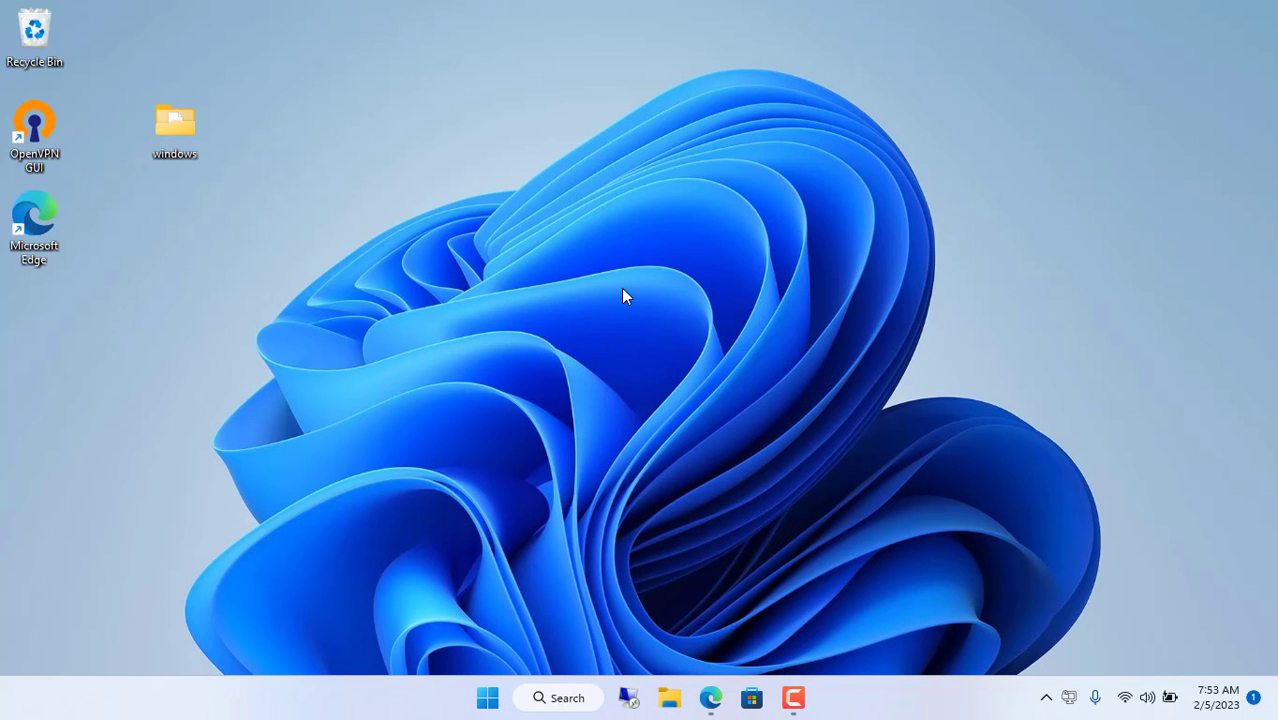
Navigate File Explorer to Program Files > OpenVPN > config
{"action": "left_click", "coordinate": [668, 696]}
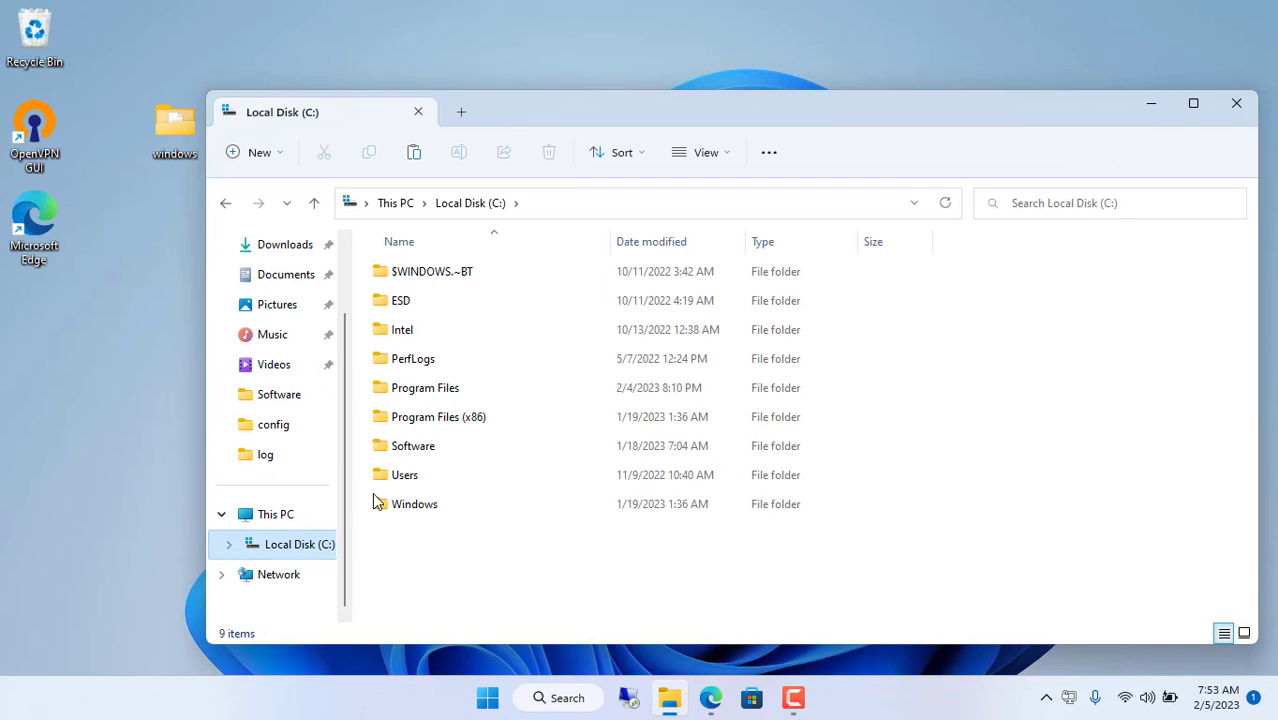
{"action": "double_click", "coordinate": [426, 388]}
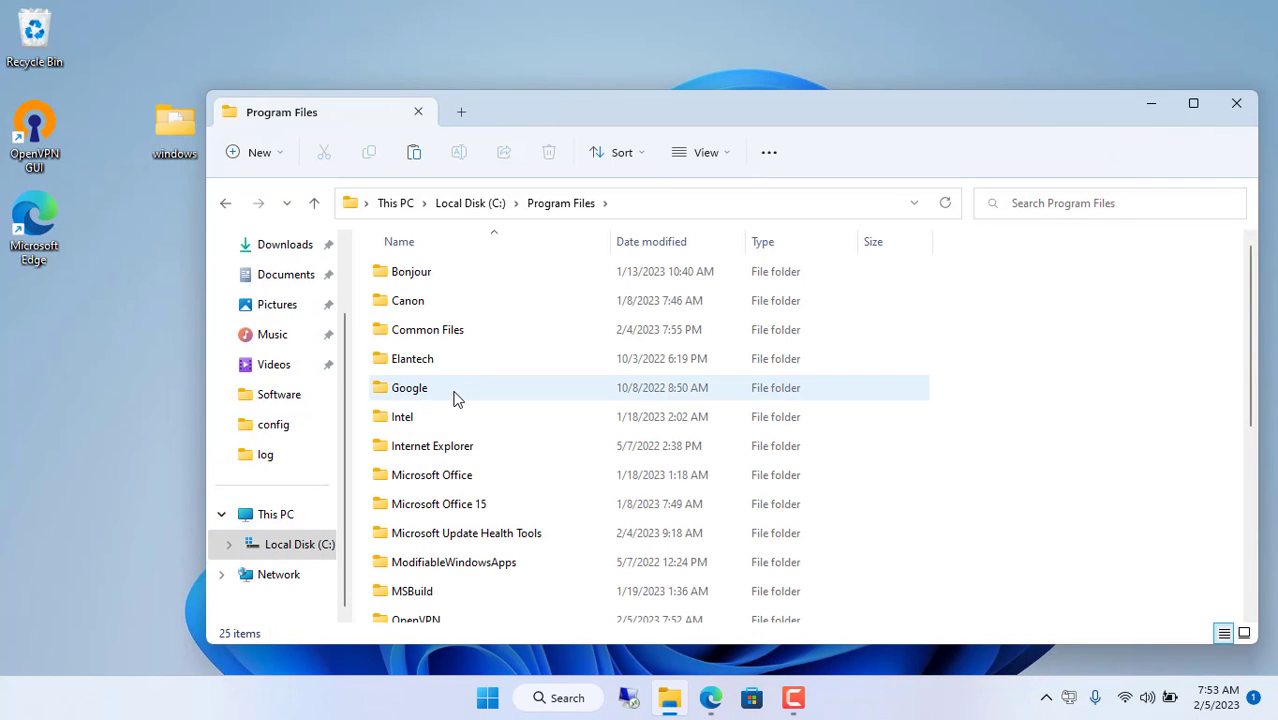
{"action": "scroll", "scroll_direction": "down", "scroll_amount": 3}
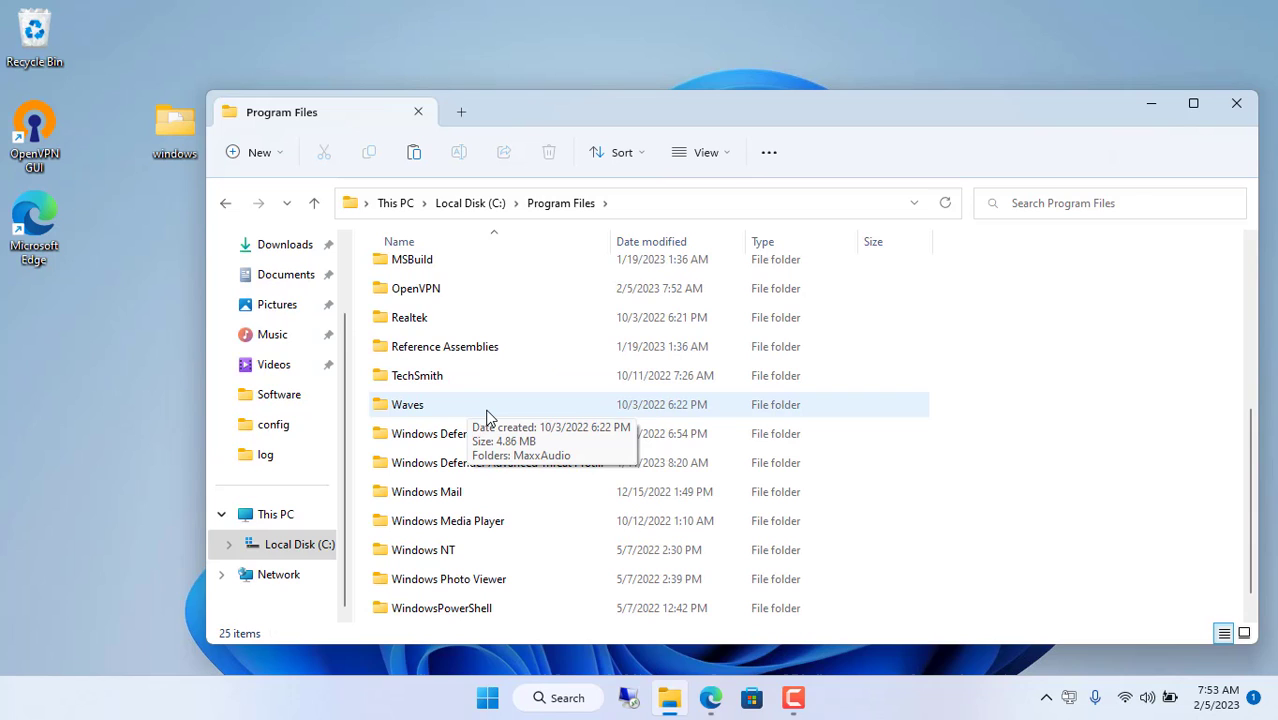
{"action": "left_click", "coordinate": [416, 288]}
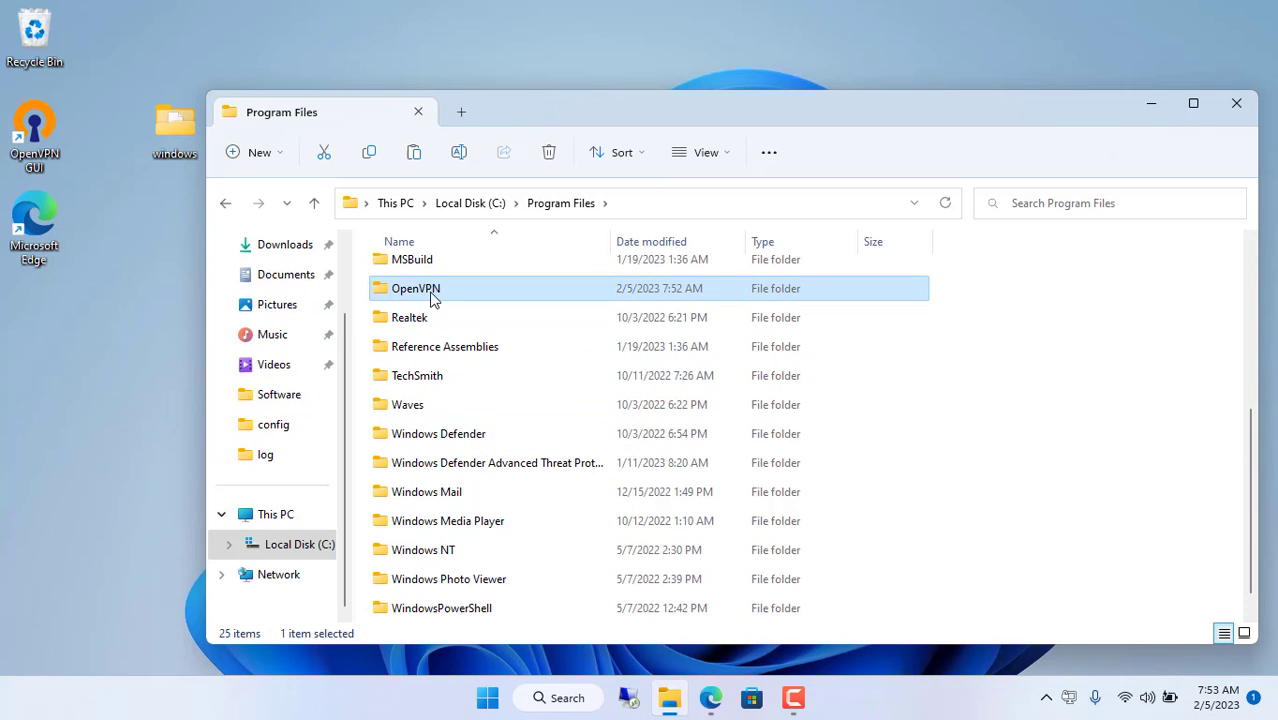
{"action": "double_click", "coordinate": [416, 288]}
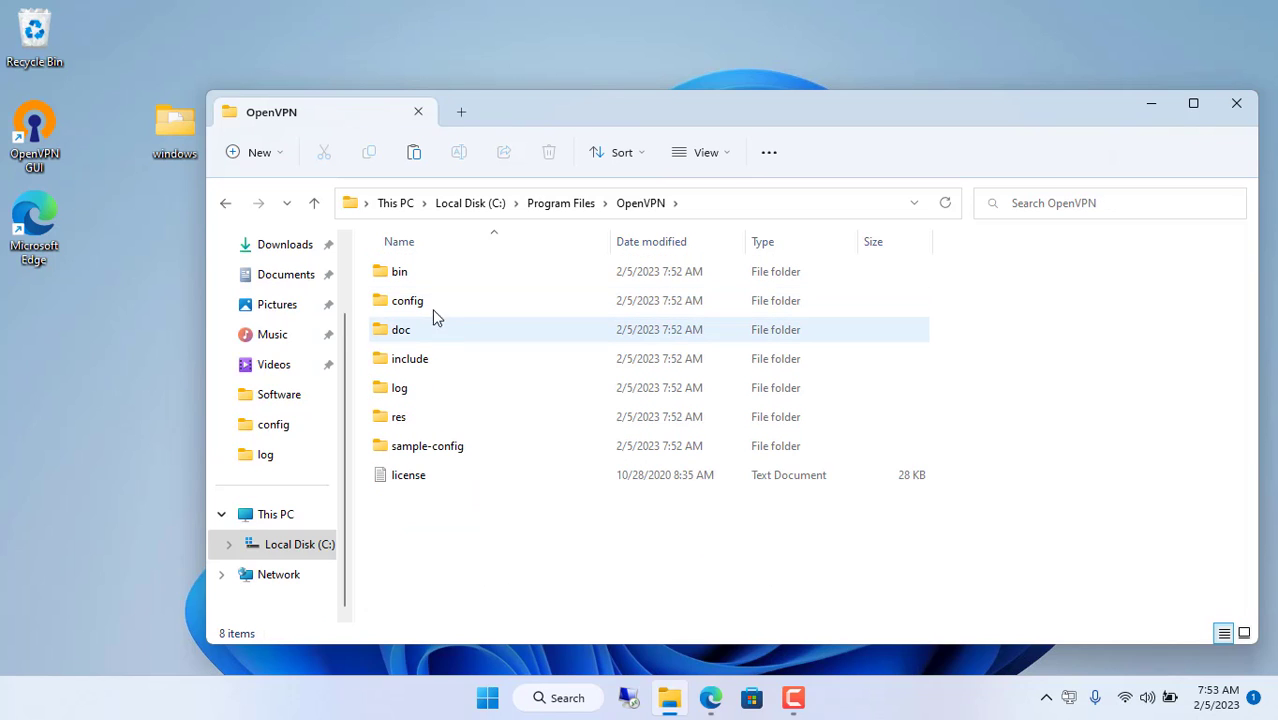
{"action": "double_click", "coordinate": [408, 300]}
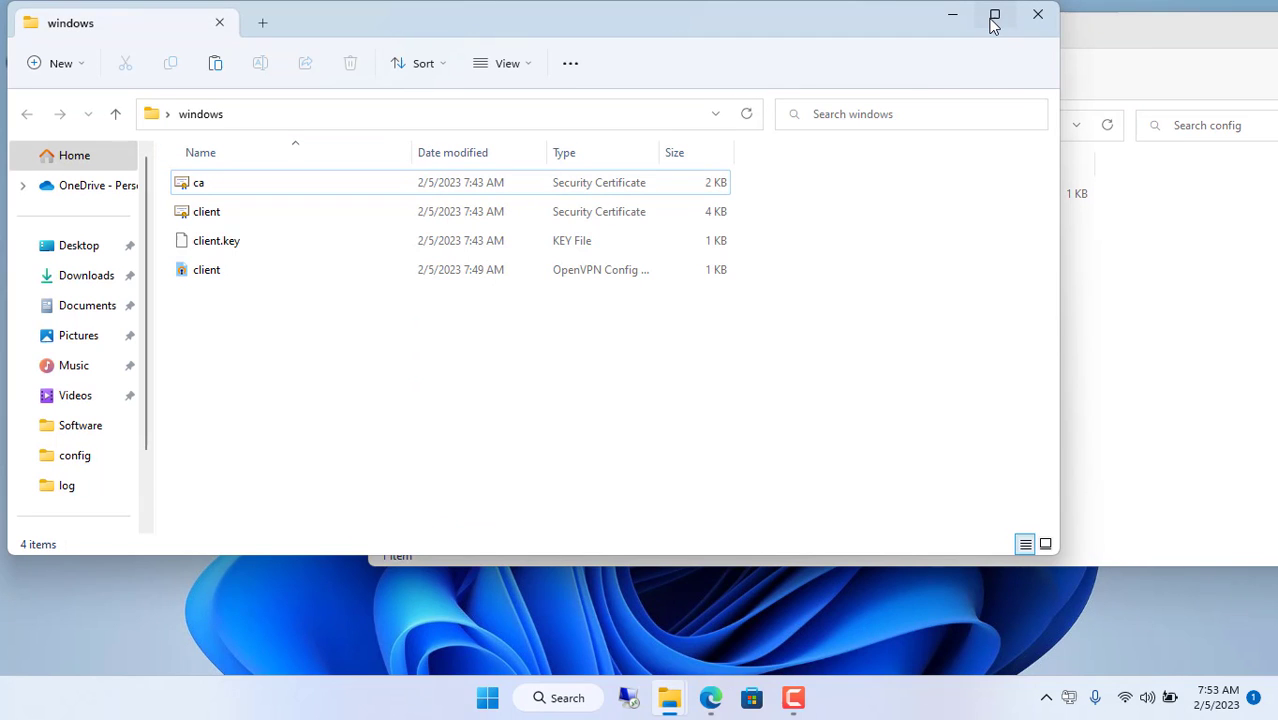
Copy the four files (ca, client certificate, client.key, client config) into config with admin permission
{"action": "left_click", "coordinate": [994, 16]}
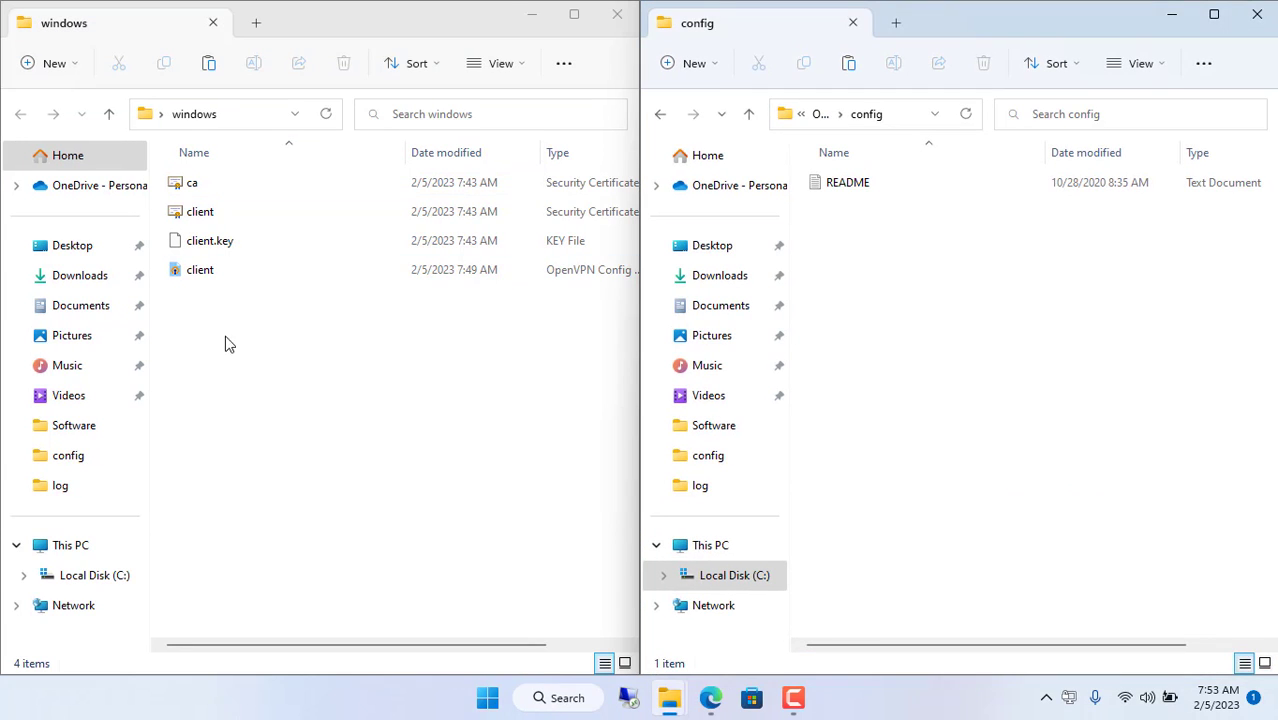
{"action": "key", "text": "ctrl+a"}
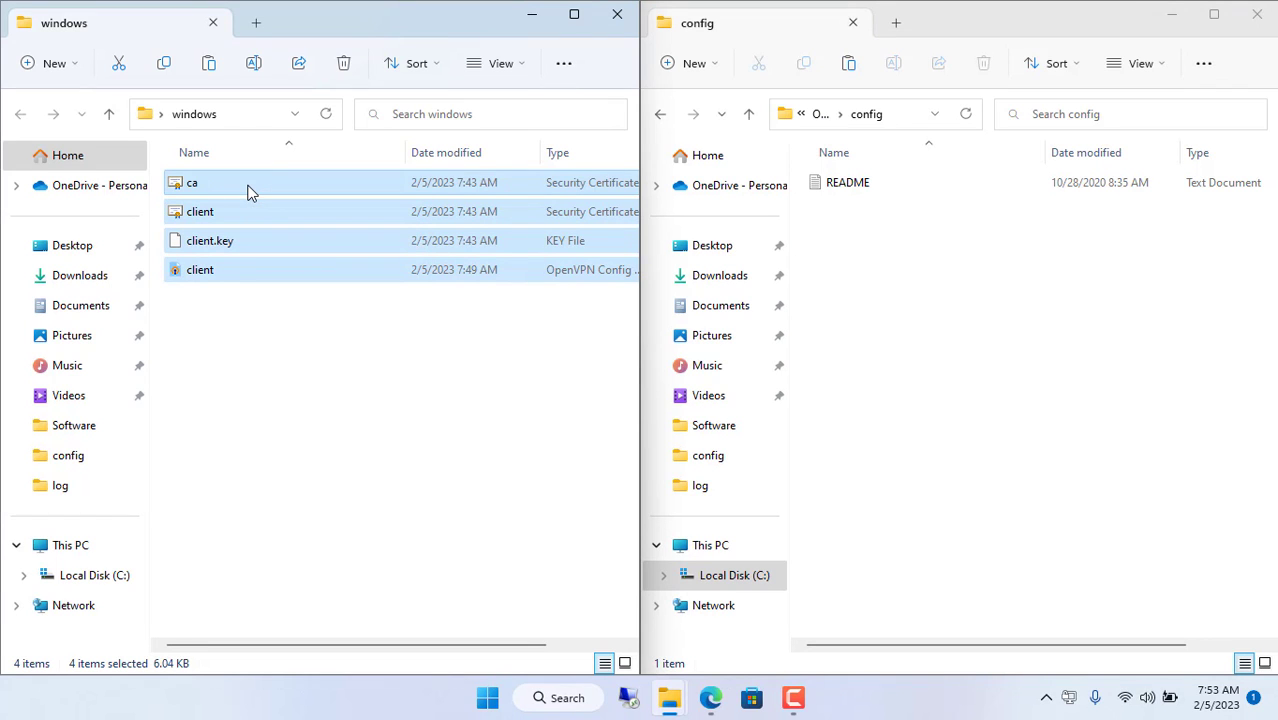
{"action": "mouse_move", "coordinate": [312, 216]}
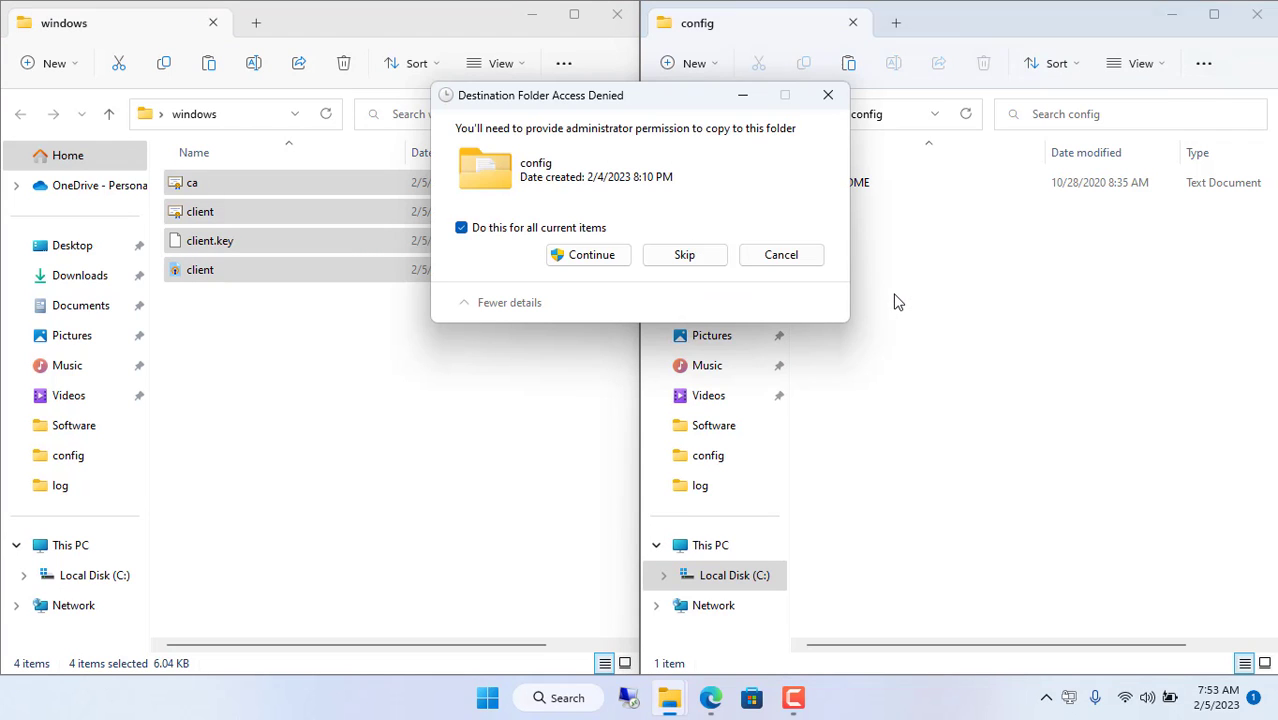
{"action": "left_click", "coordinate": [588, 254]}
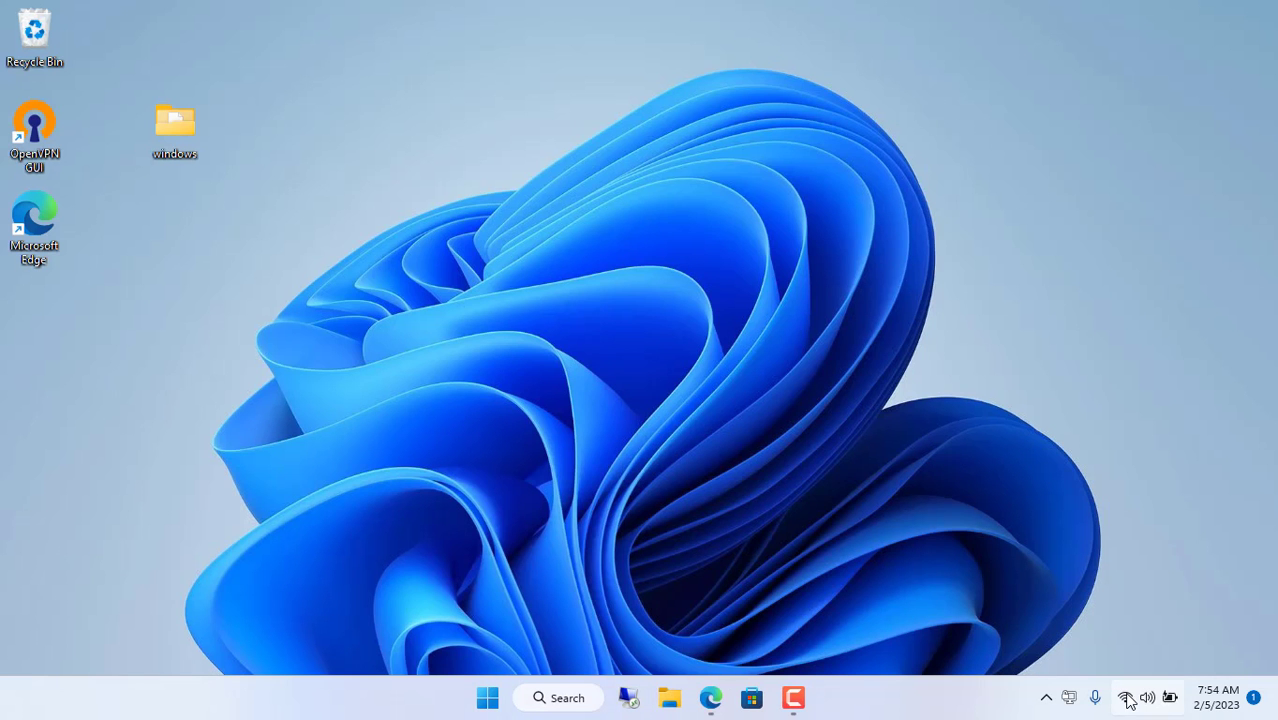
{"action": "mouse_move", "coordinate": [1124, 696]}
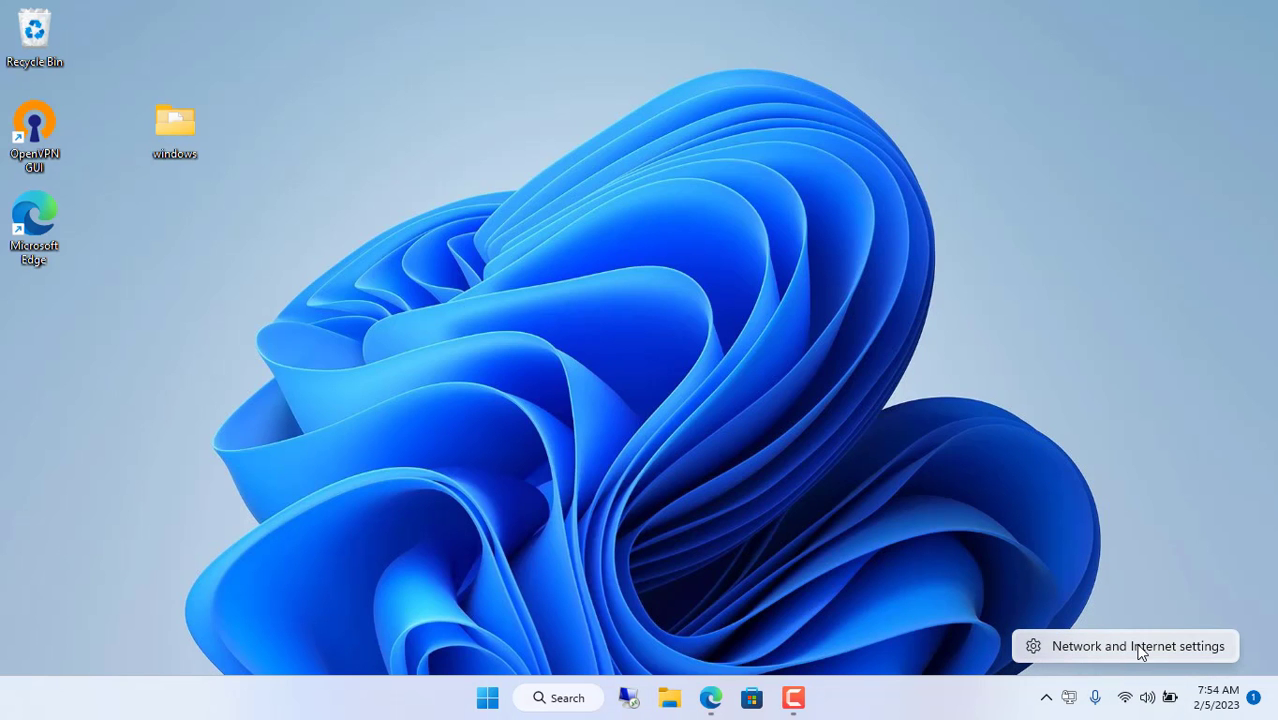
Go from Network & internet settings to the Network Connections adapter list
{"action": "left_click", "coordinate": [1124, 646]}
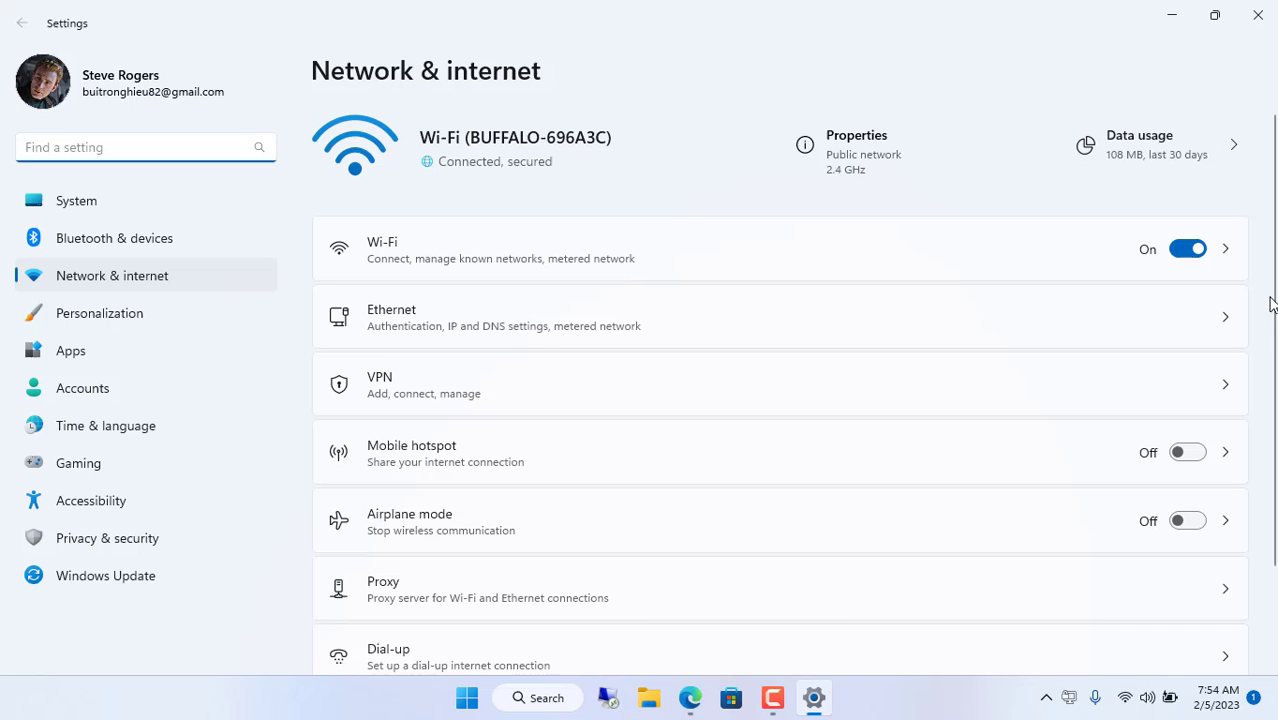
{"action": "scroll", "scroll_direction": "down", "scroll_amount": 3}
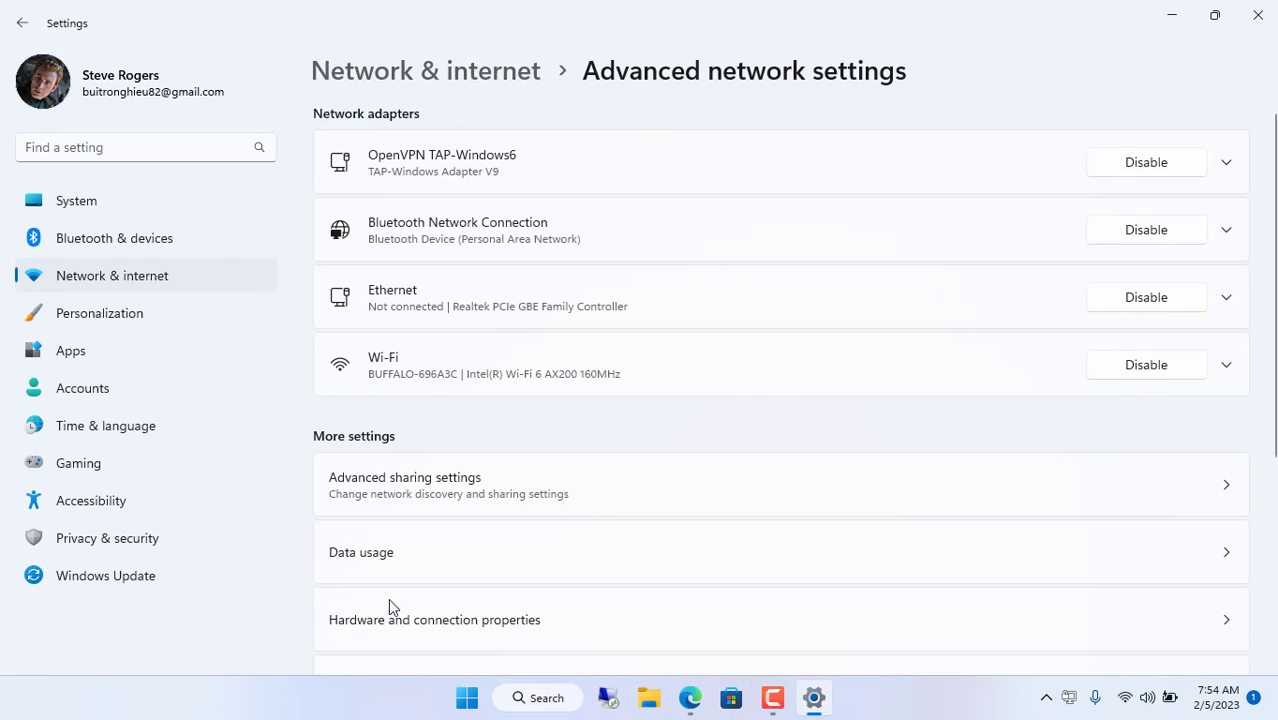
{"action": "scroll", "scroll_direction": "down", "scroll_amount": 3}
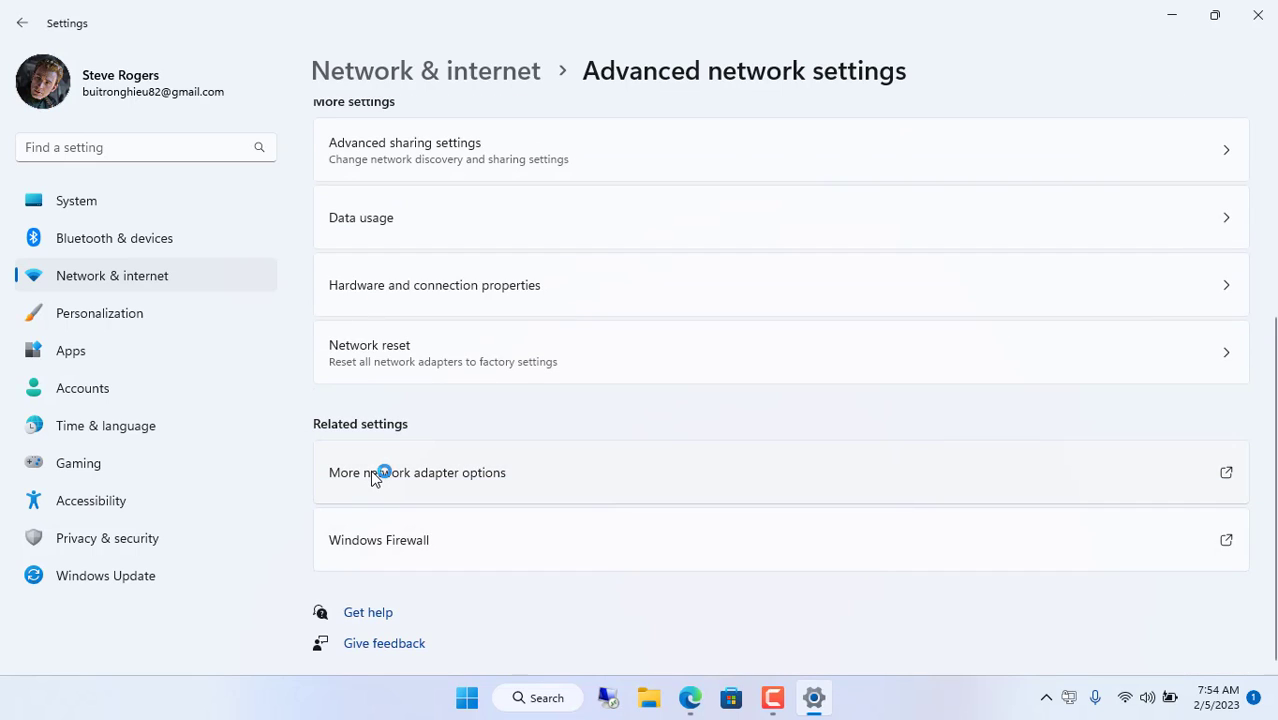
{"action": "left_click", "coordinate": [416, 472]}
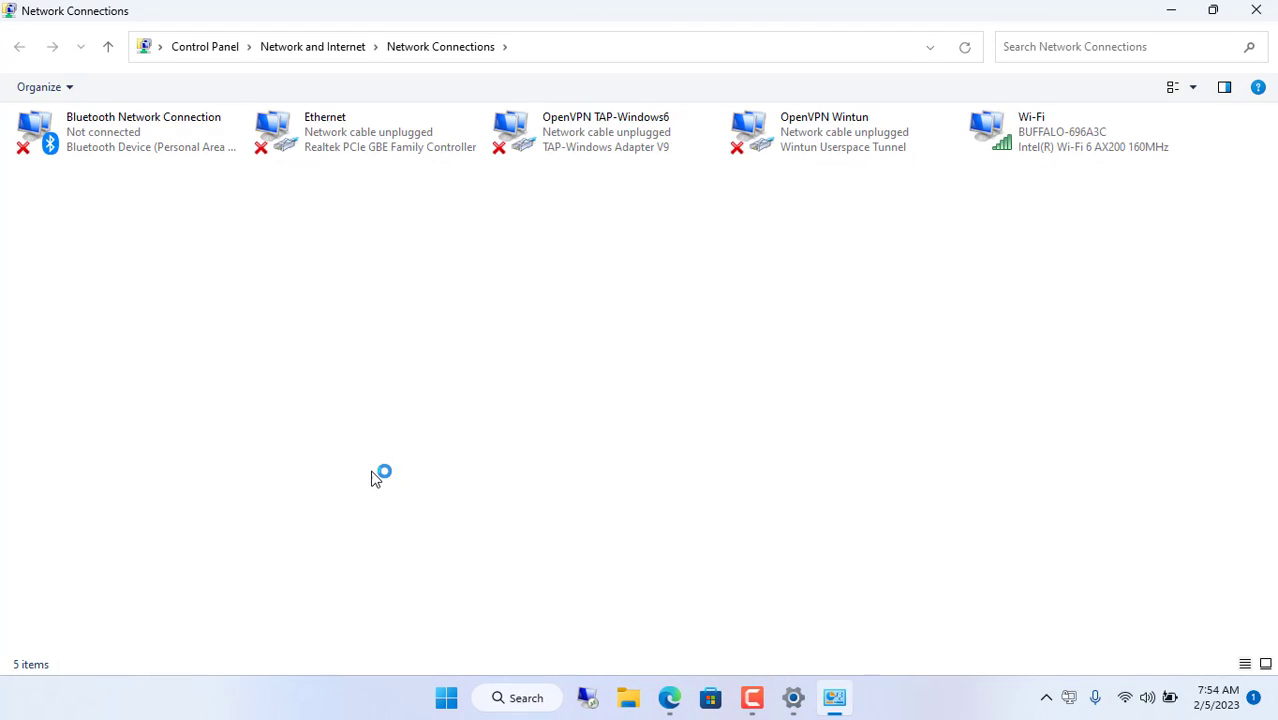
Rename the OpenVPN TAP-Windows6 adapter to NETGEAR-VPN and close Network Connections
{"action": "left_click", "coordinate": [604, 132]}
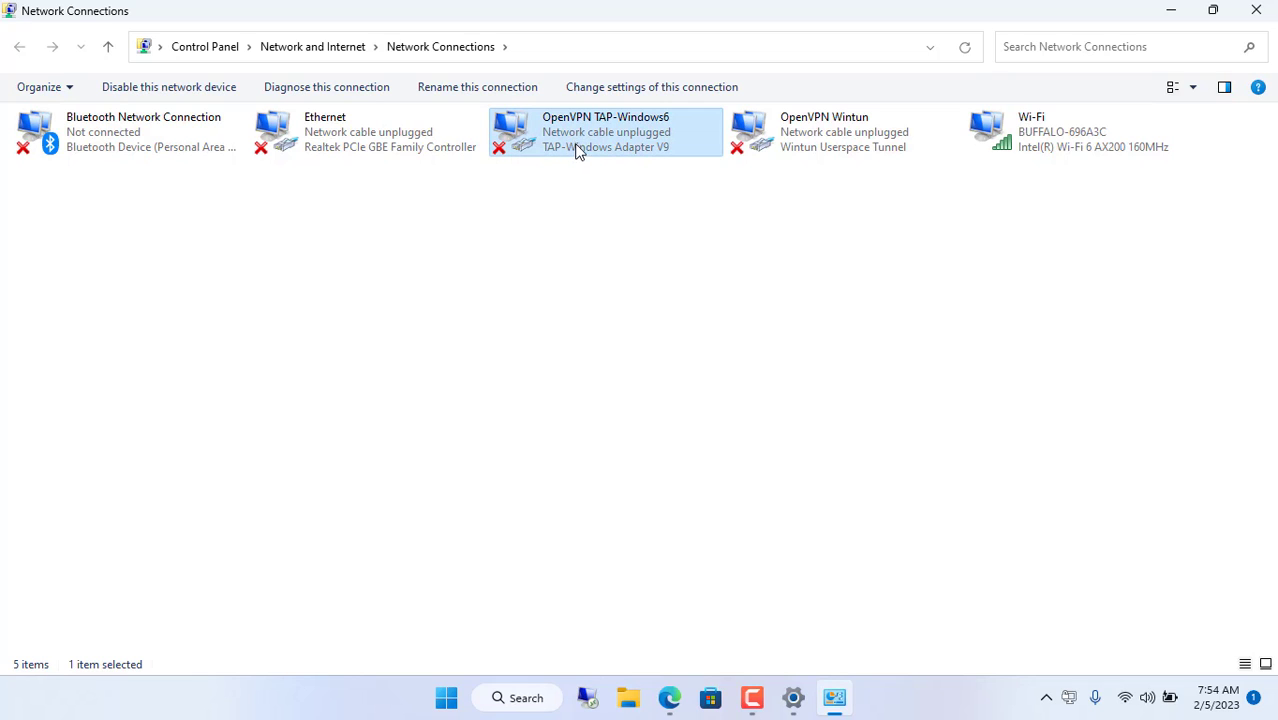
{"action": "right_click", "coordinate": [580, 144]}
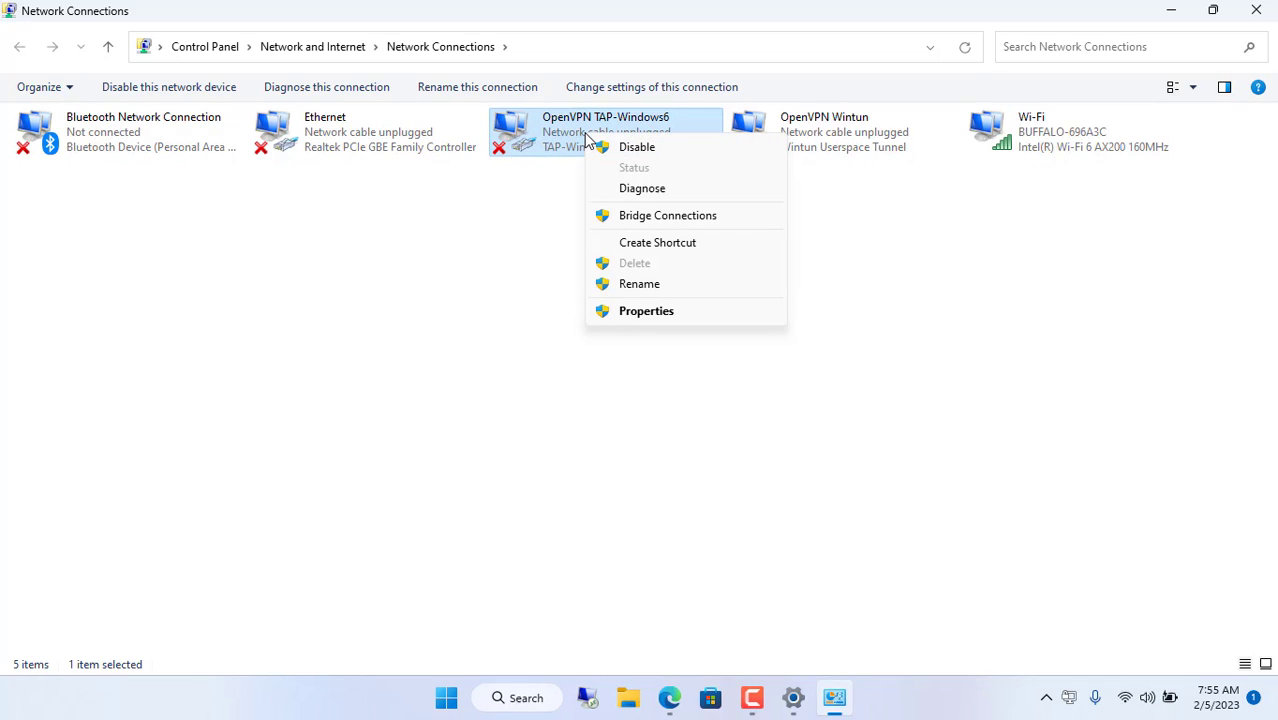
{"action": "mouse_move", "coordinate": [658, 290]}
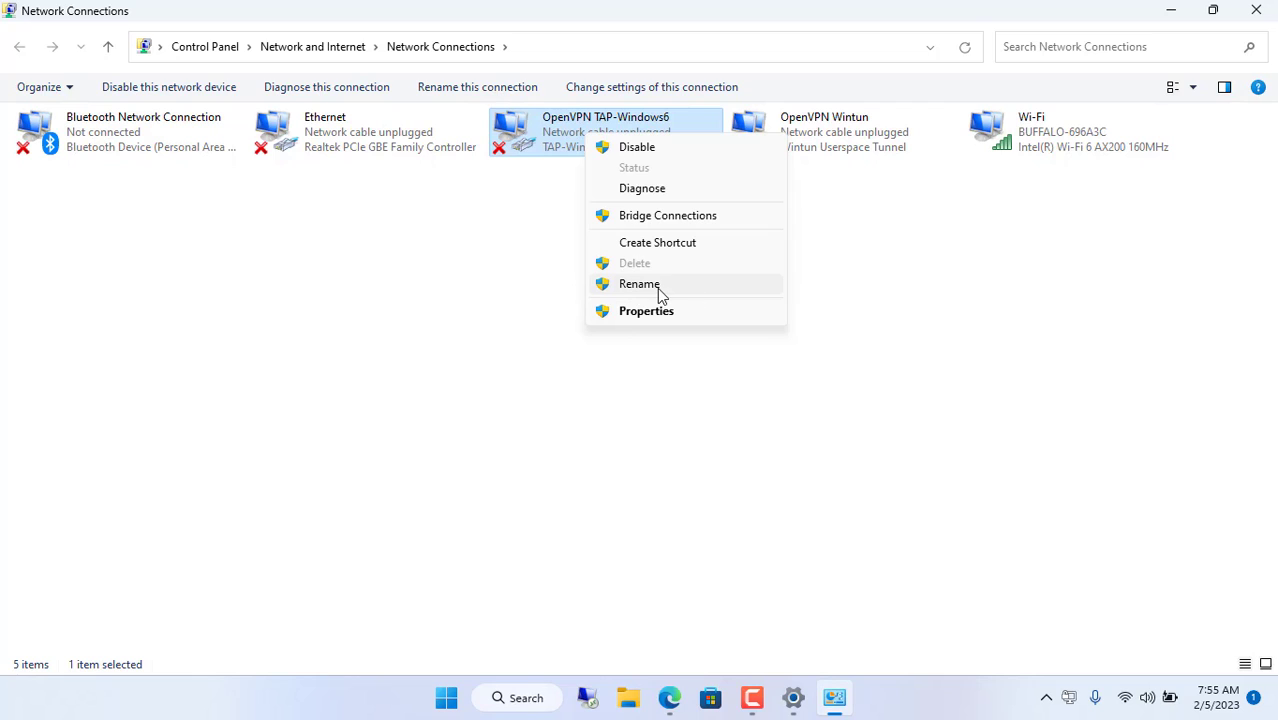
{"action": "left_click", "coordinate": [640, 284]}
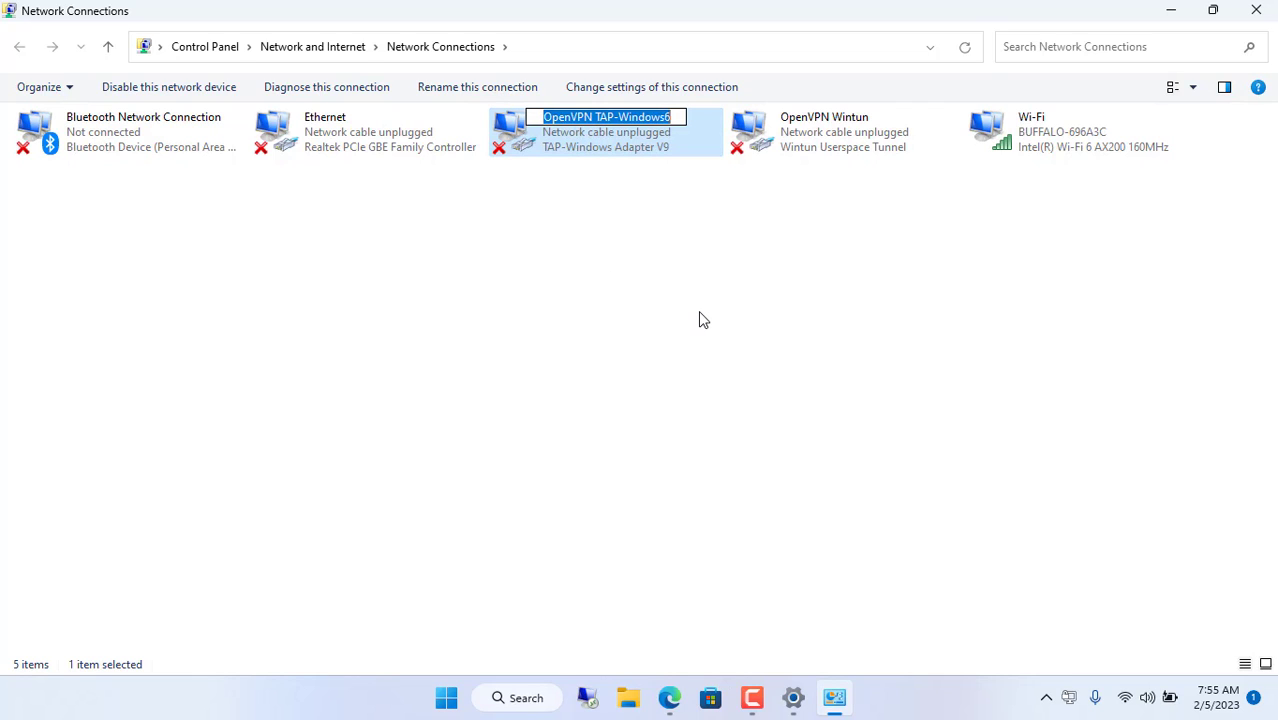
{"action": "type", "text": "NETGEAR-VPN"}
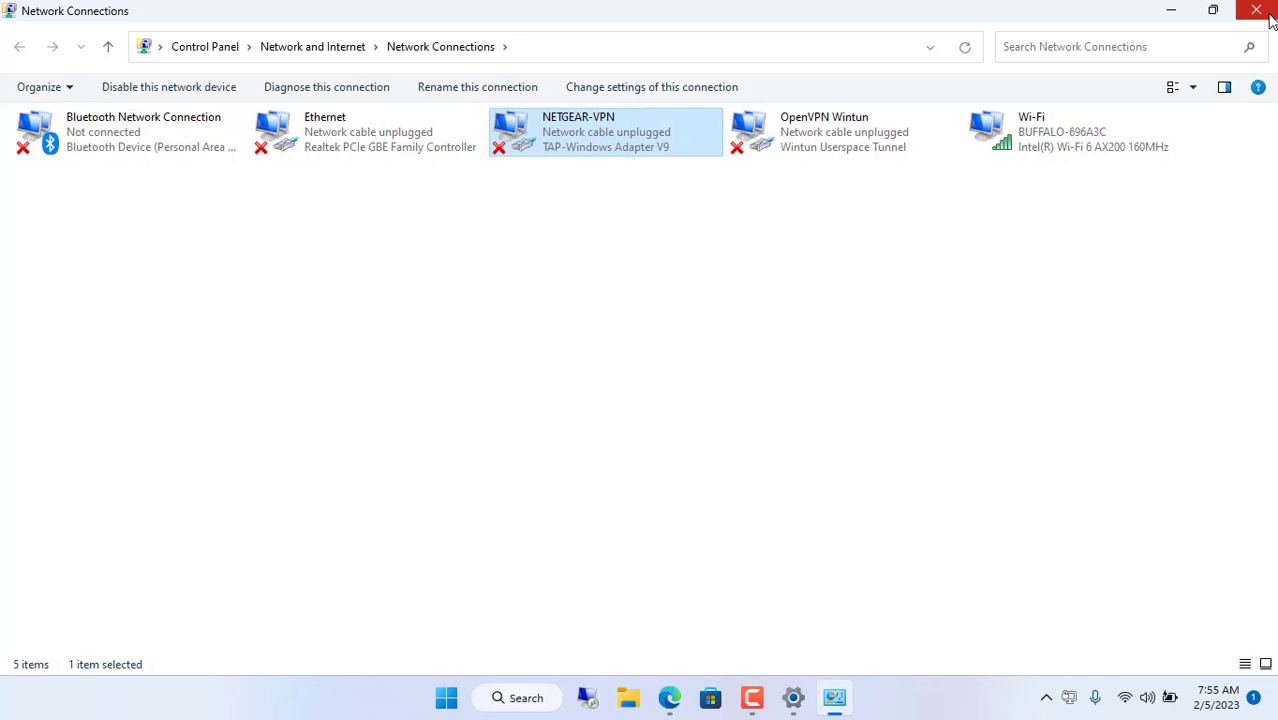
{"action": "left_click", "coordinate": [1256, 10]}
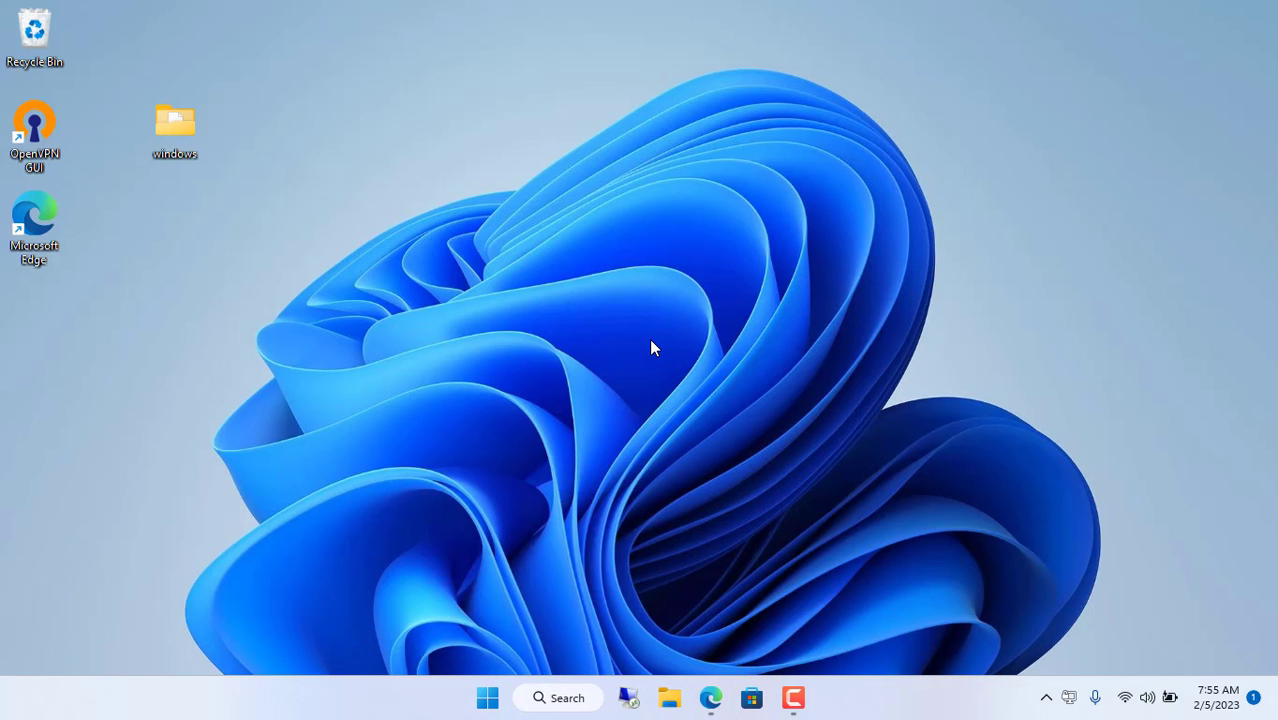
{"action": "mouse_move", "coordinate": [1072, 700]}
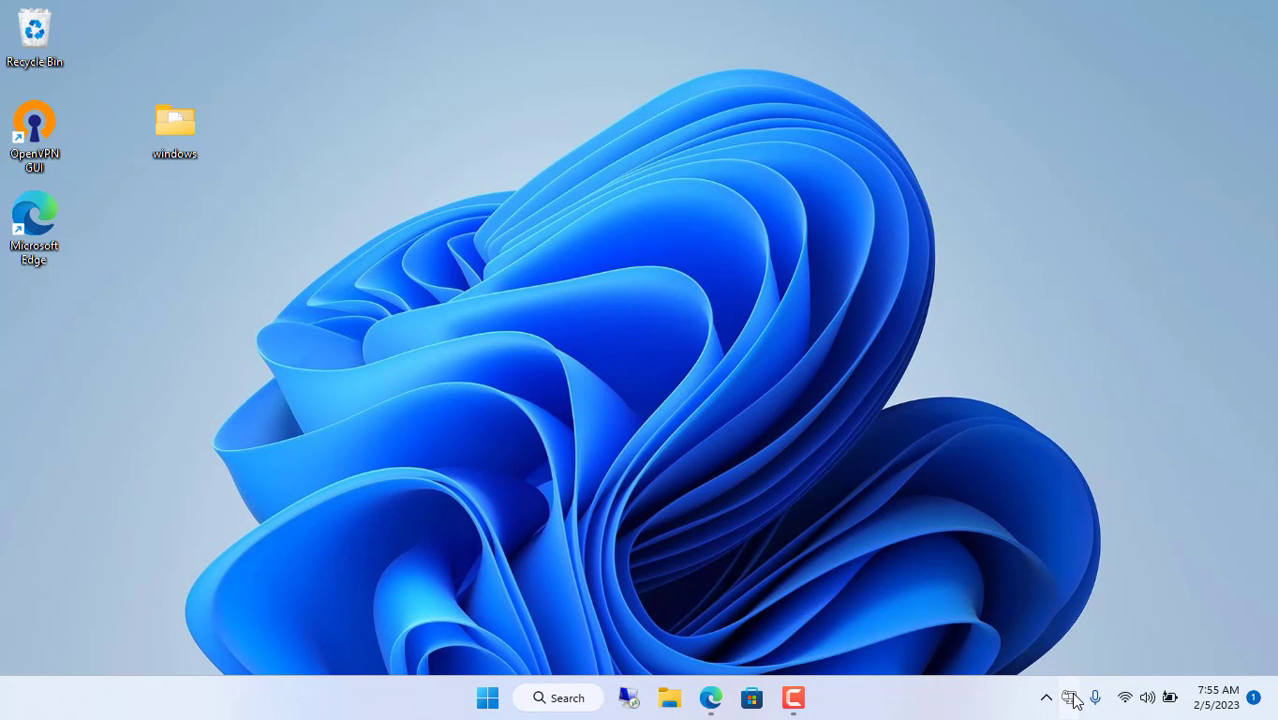
Connect to the router's VPN from the OpenVPN GUI tray menu
{"action": "right_click", "coordinate": [1072, 696]}
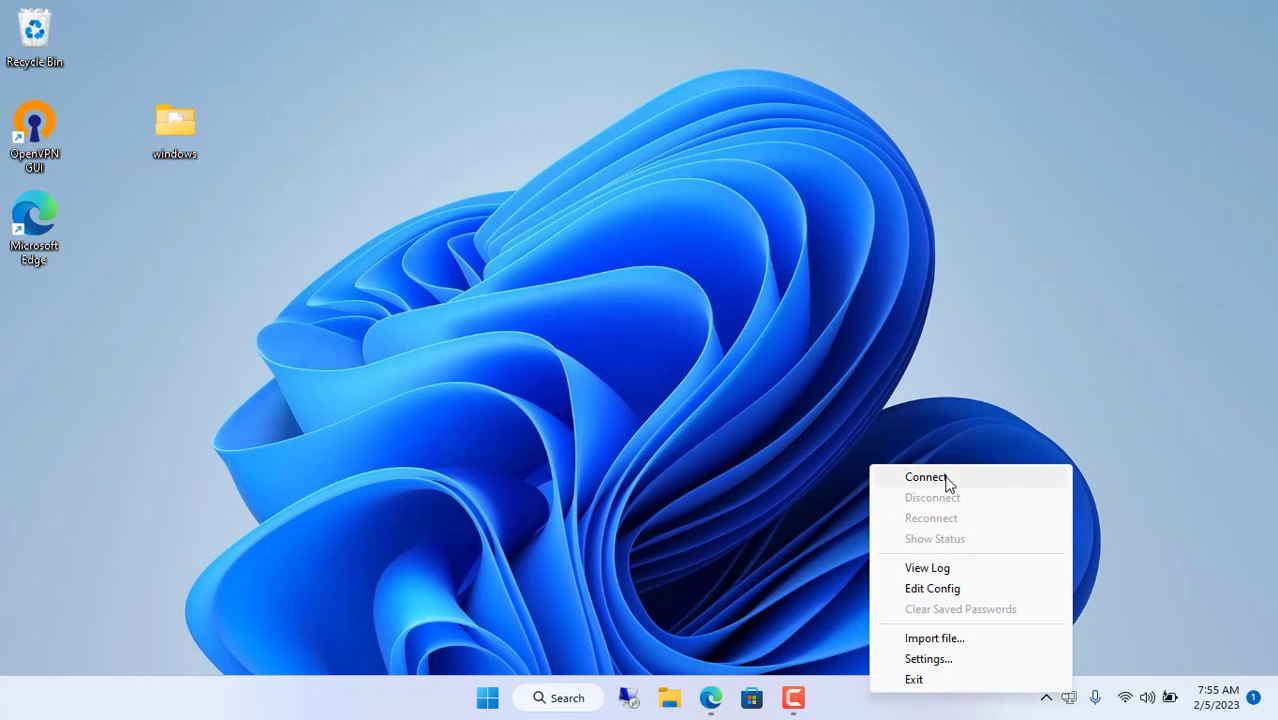
{"action": "left_click", "coordinate": [926, 476]}
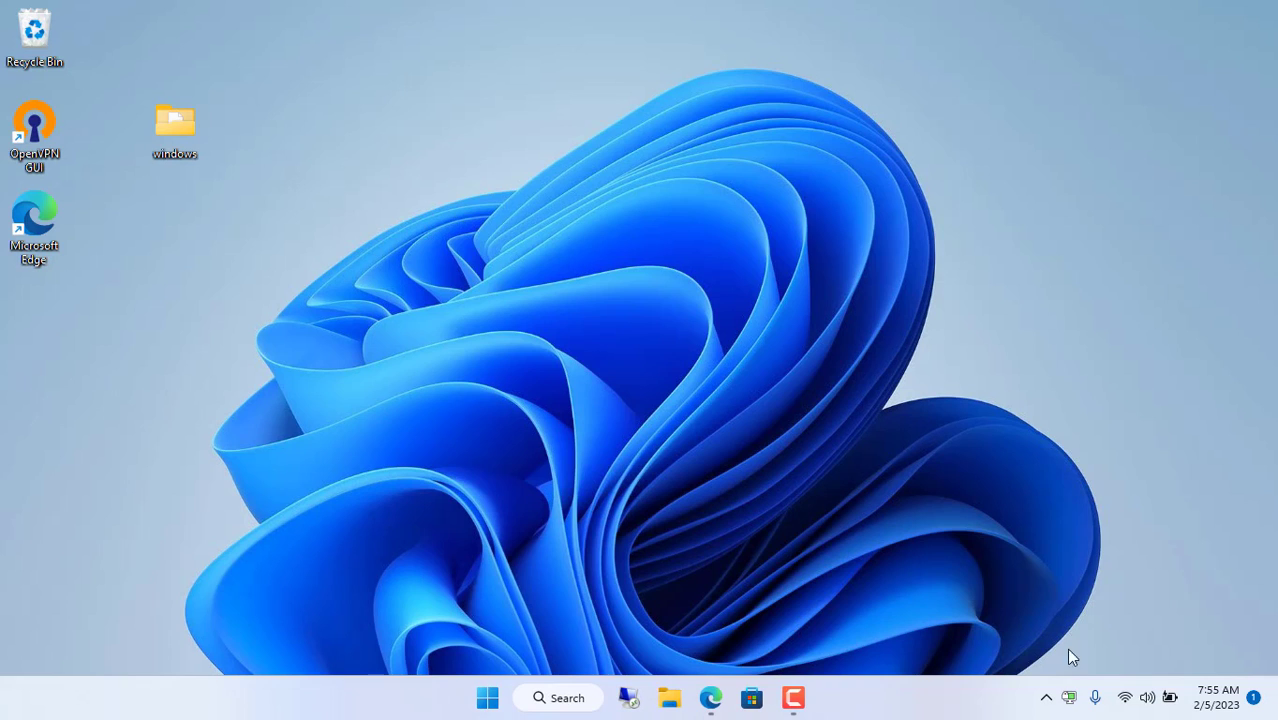
{"action": "mouse_move", "coordinate": [1068, 698]}
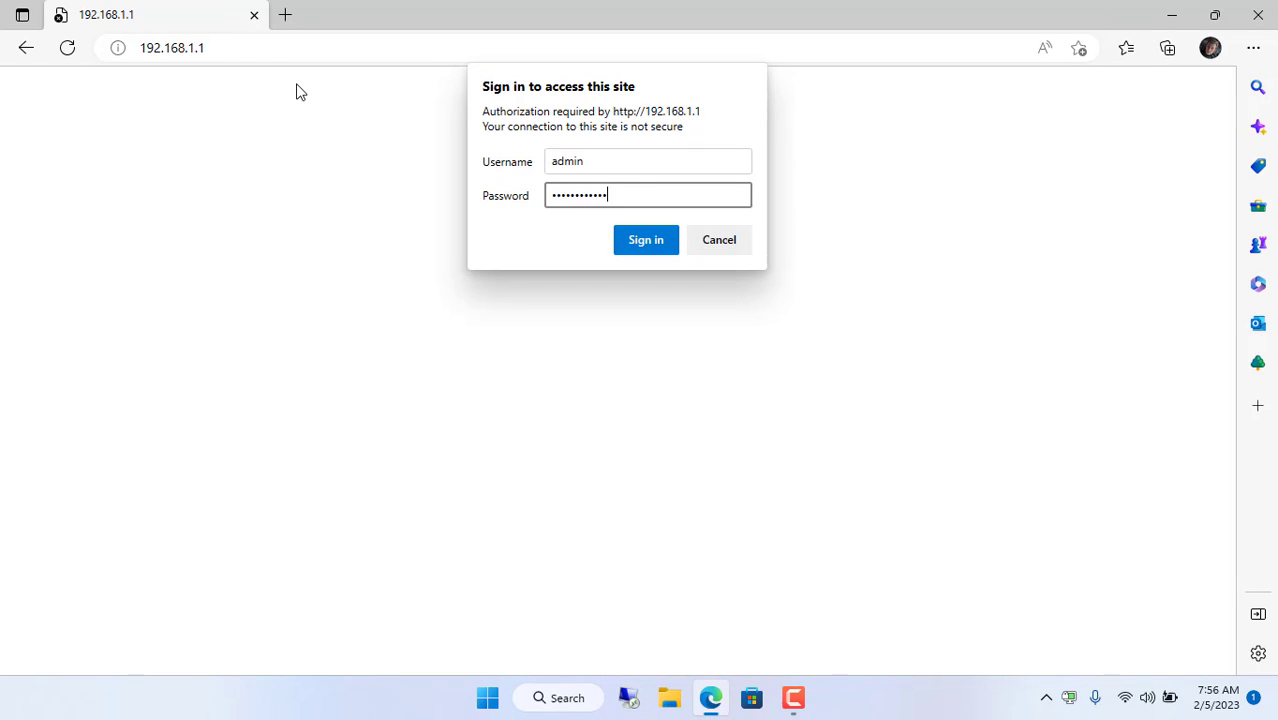
Sign in to the Netgear admin at 192.168.1.1 and reach ADVANCED > Advanced Setup > VPN Service
{"action": "left_click", "coordinate": [644, 240]}
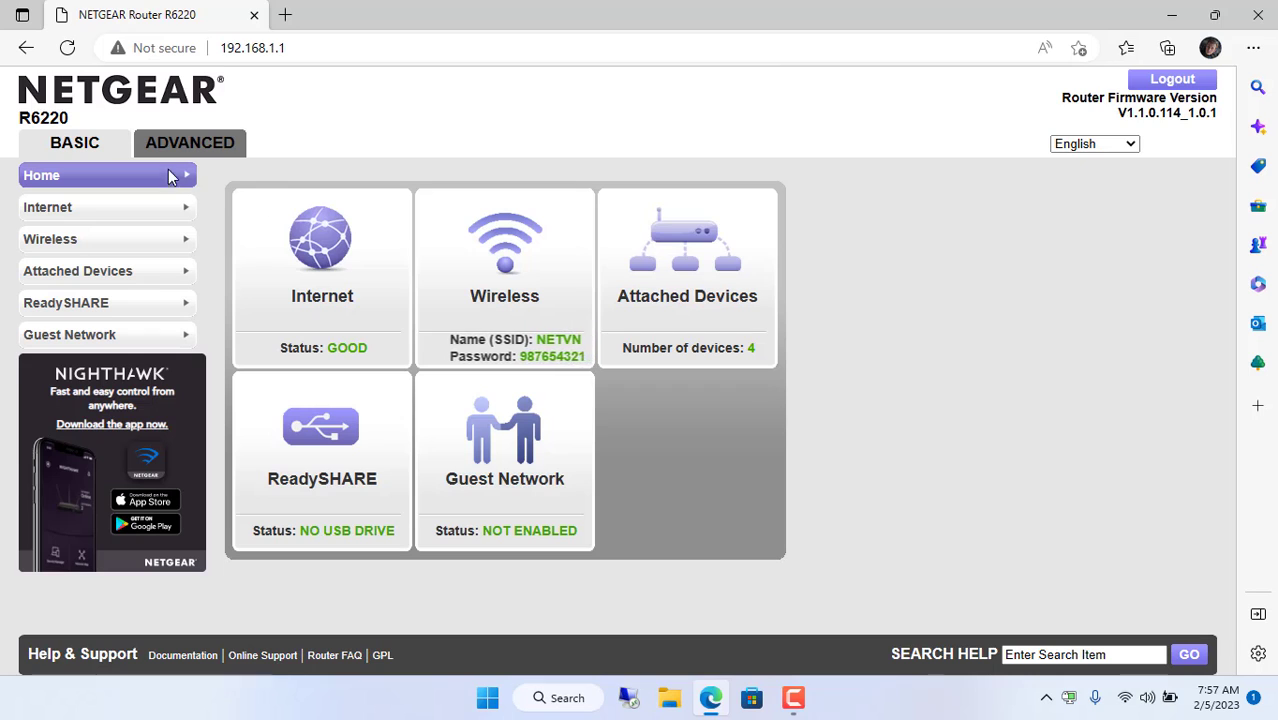
{"action": "left_click", "coordinate": [190, 142]}
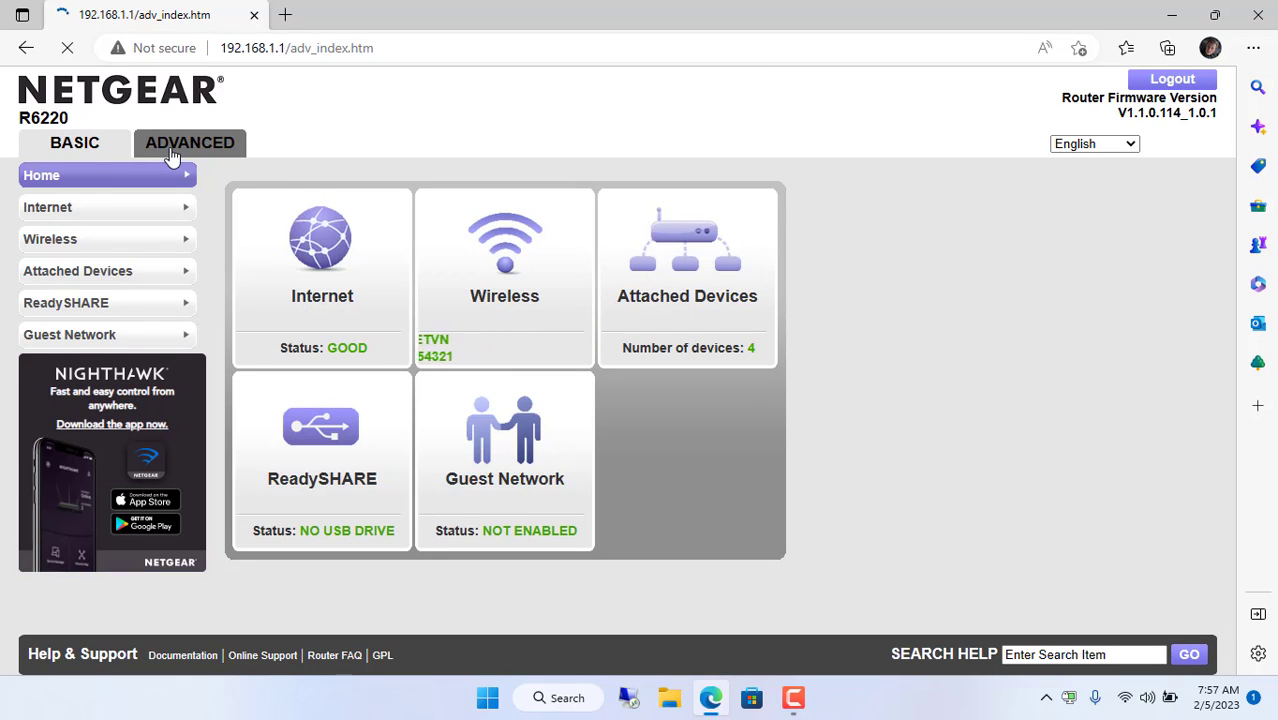
{"action": "left_click", "coordinate": [188, 142]}
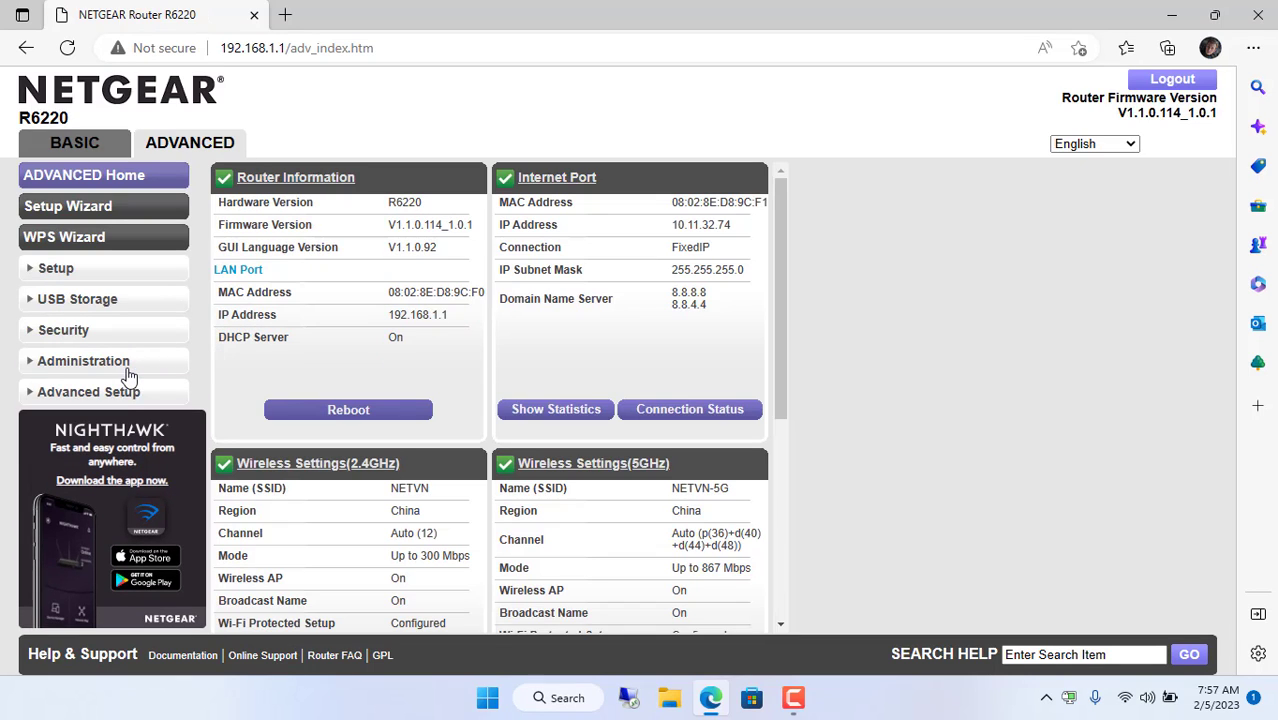
{"action": "left_click", "coordinate": [88, 390]}
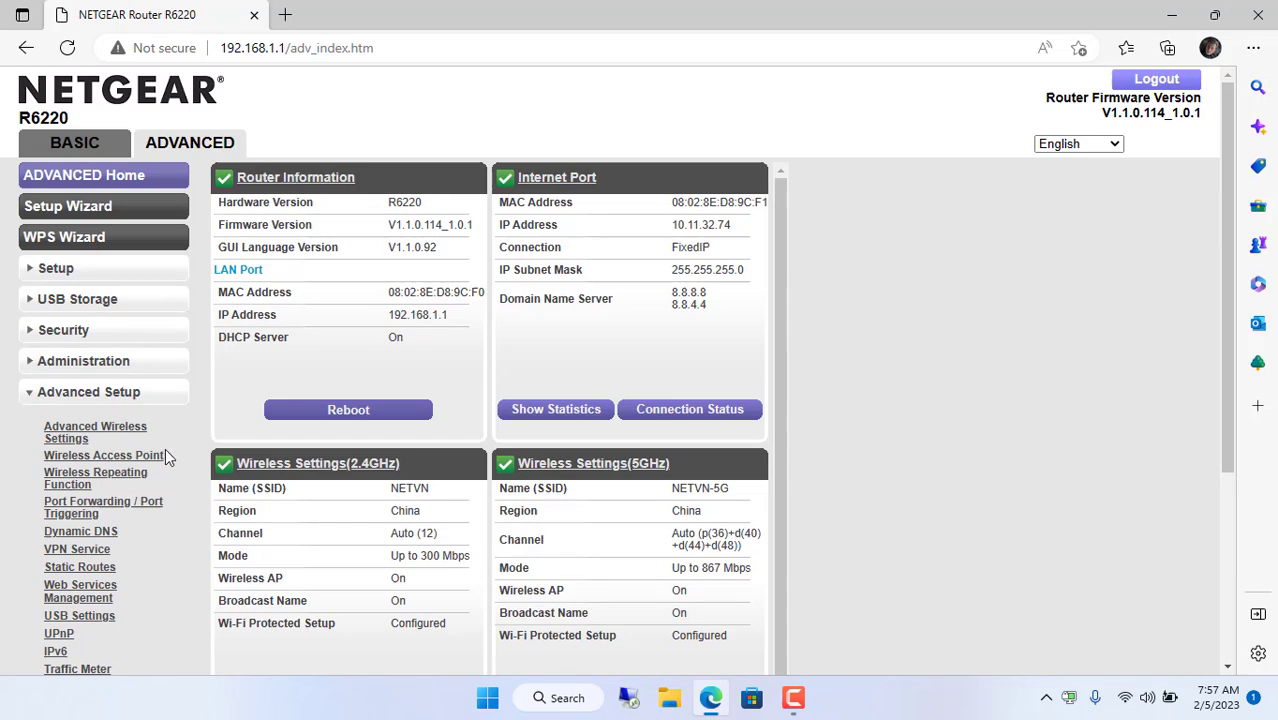
{"action": "left_click", "coordinate": [76, 554]}
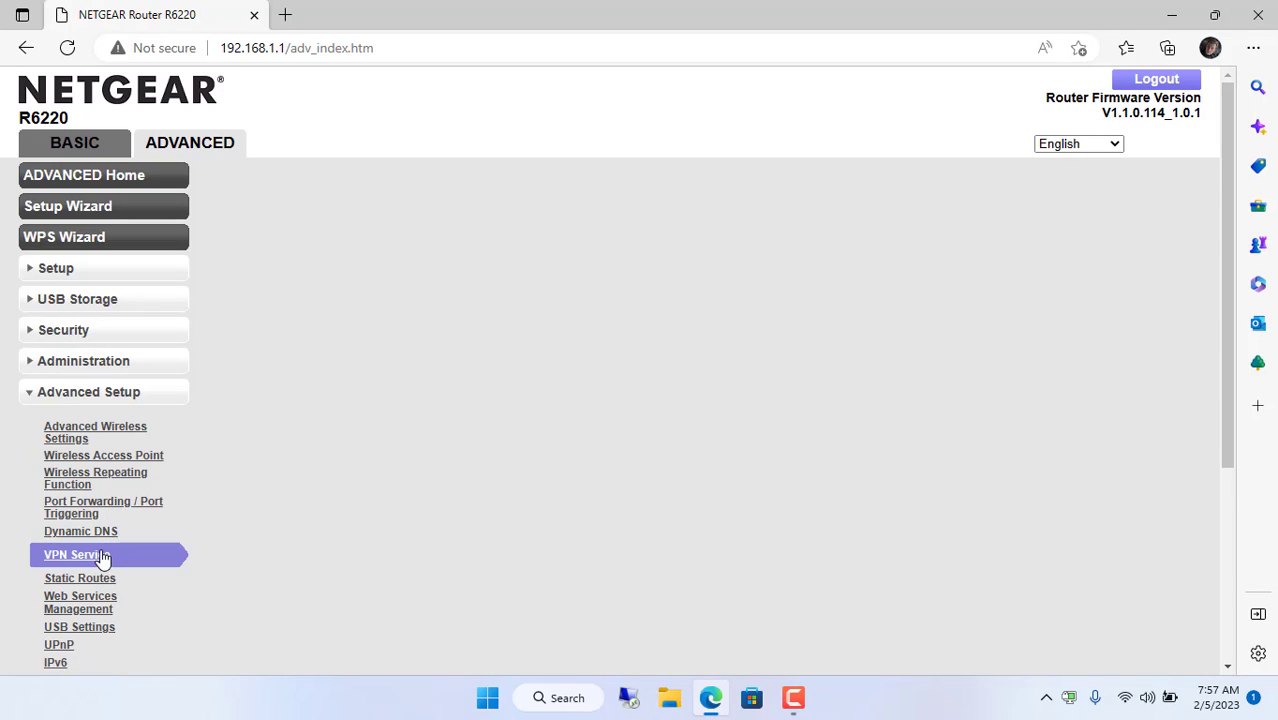
{"action": "left_click", "coordinate": [76, 554]}
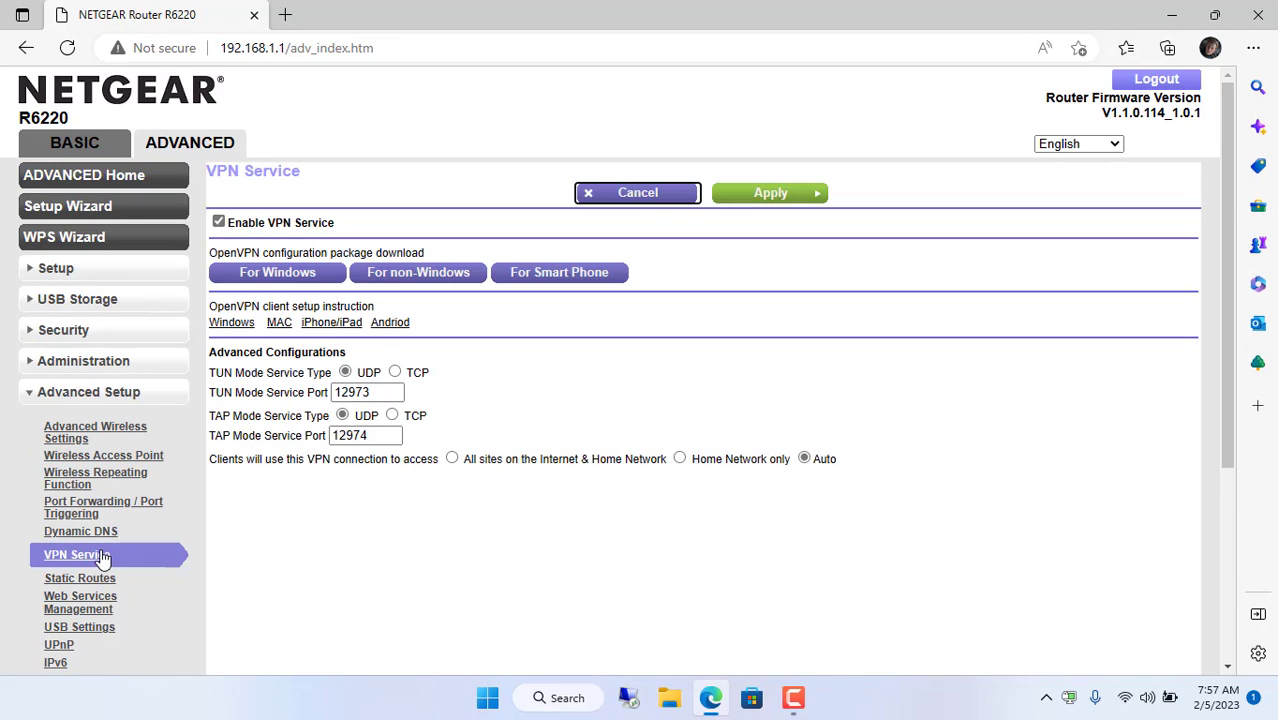